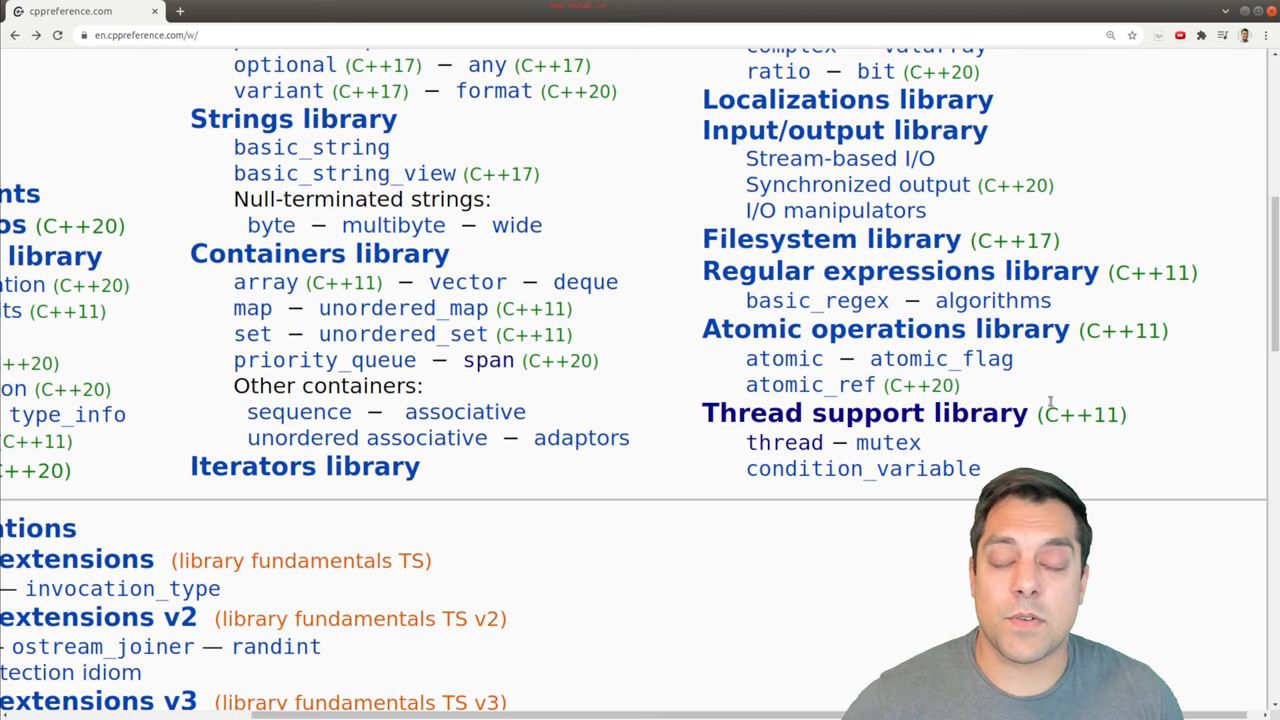
{"action": "mouse_move", "coordinate": [864, 412]}
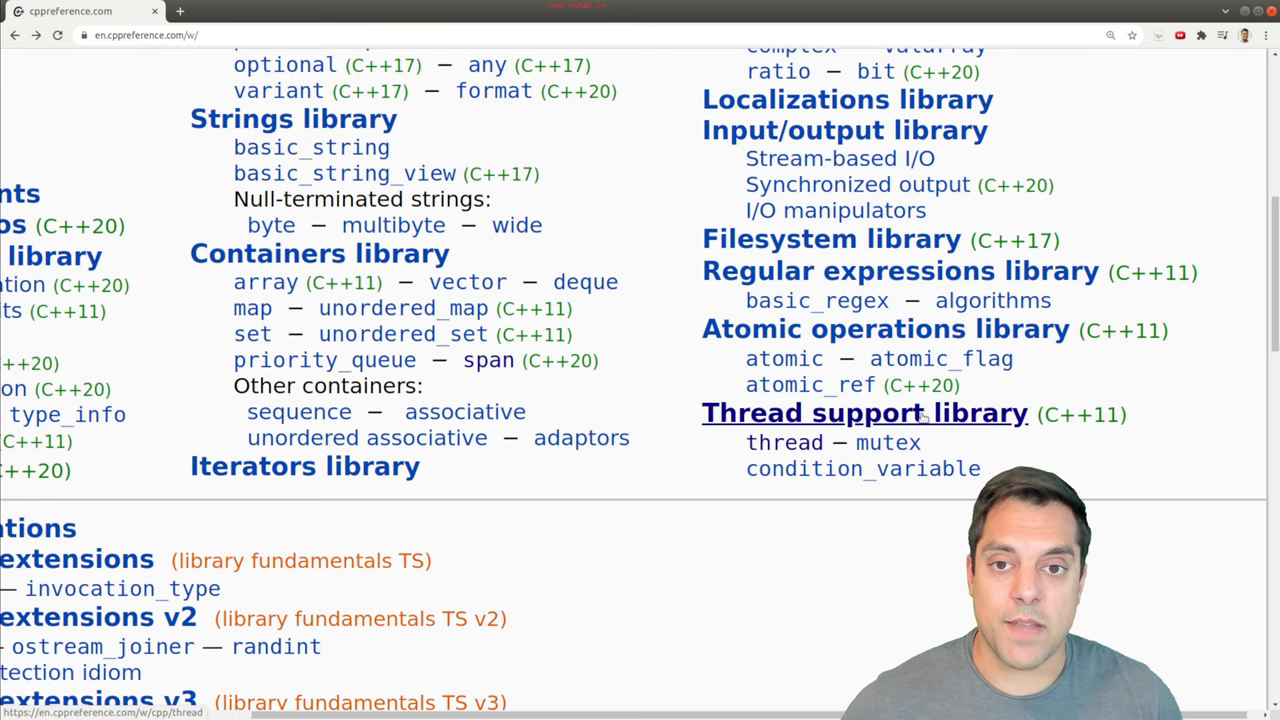
Step: Open the Thread support library reference and scroll down to the std::thread member functions table
{"action": "left_click", "coordinate": [862, 412]}
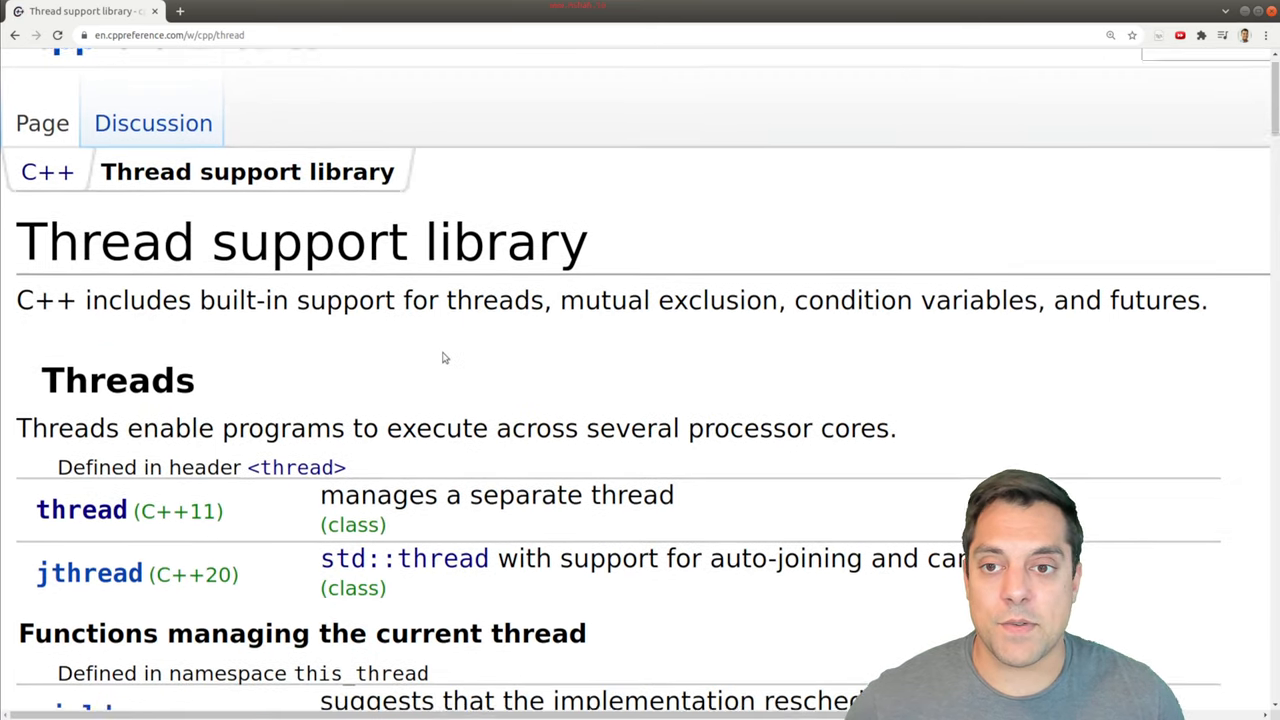
{"action": "scroll", "scroll_direction": "down", "scroll_amount": 3}
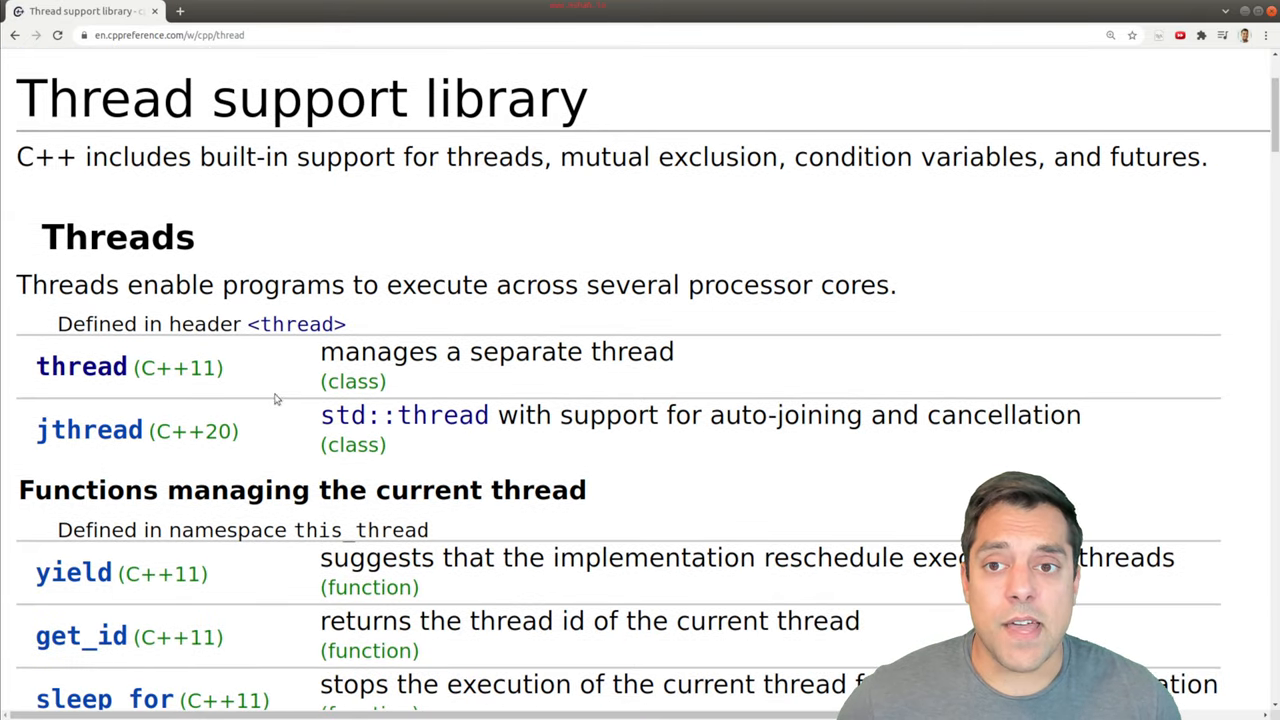
{"action": "mouse_move", "coordinate": [436, 440]}
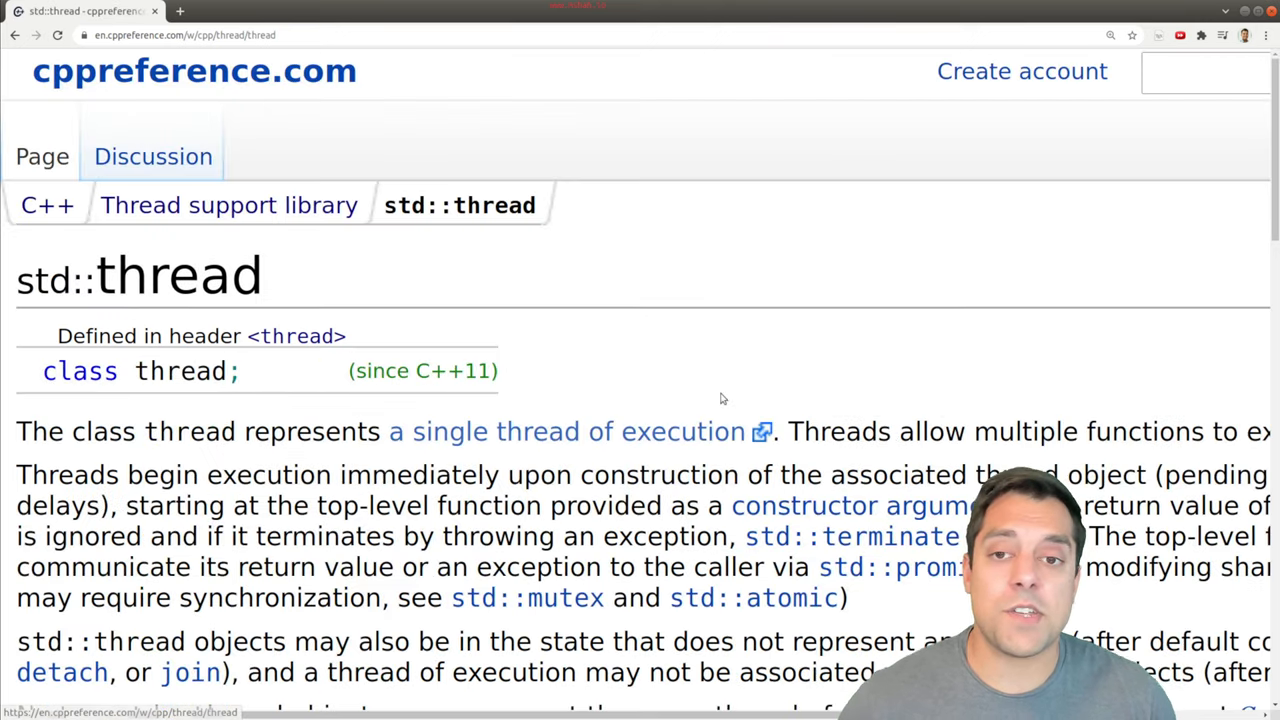
{"action": "scroll", "scroll_direction": "down", "scroll_amount": 3}
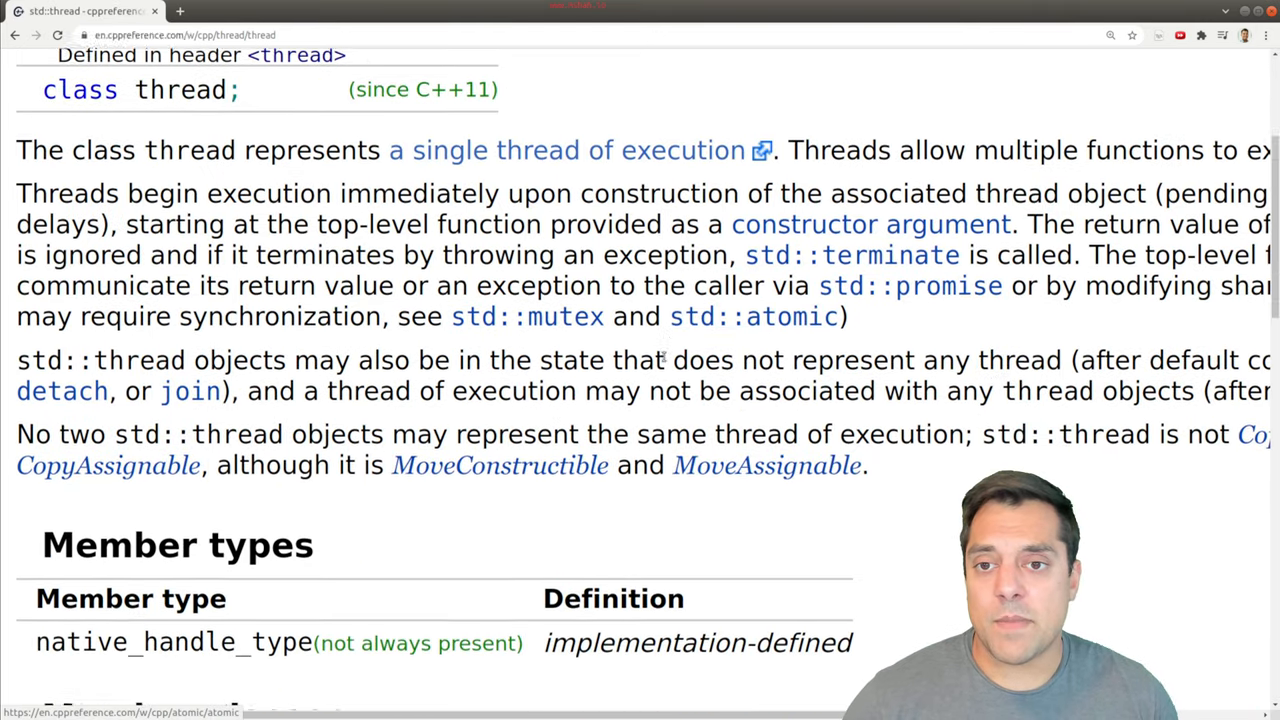
{"action": "scroll", "scroll_direction": "down", "scroll_amount": 3}
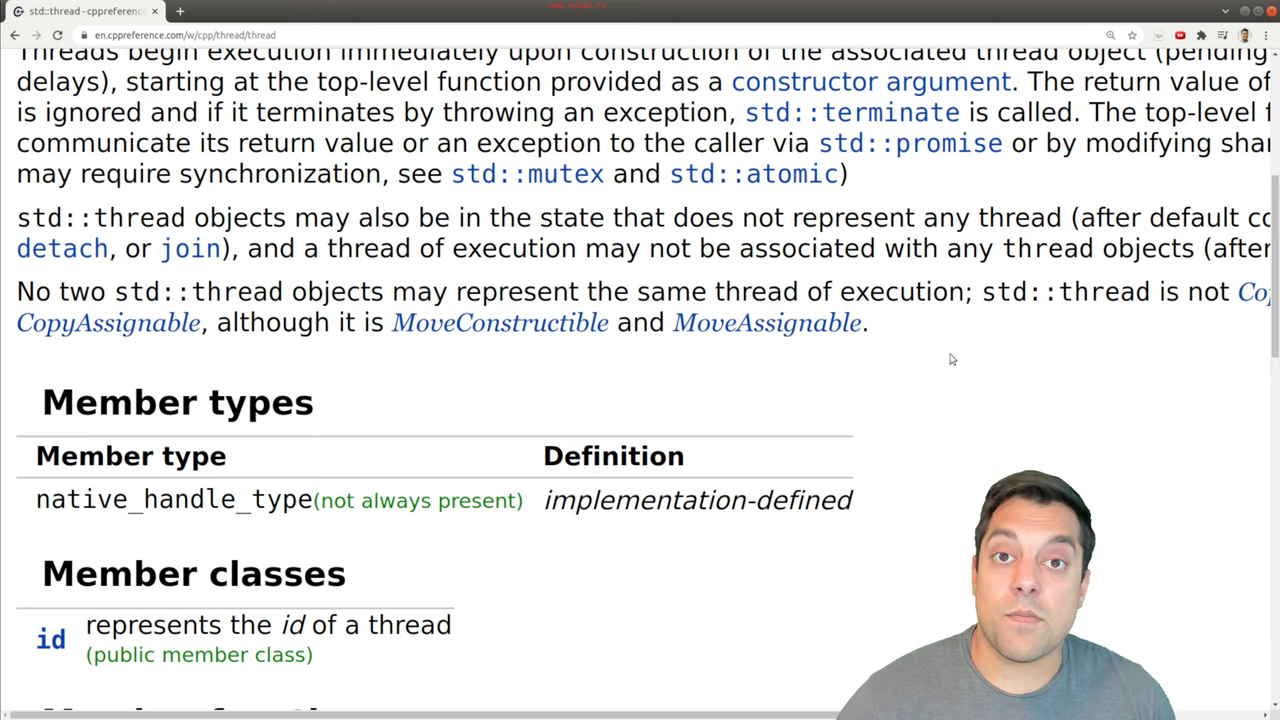
{"action": "scroll", "scroll_direction": "down", "scroll_amount": 3}
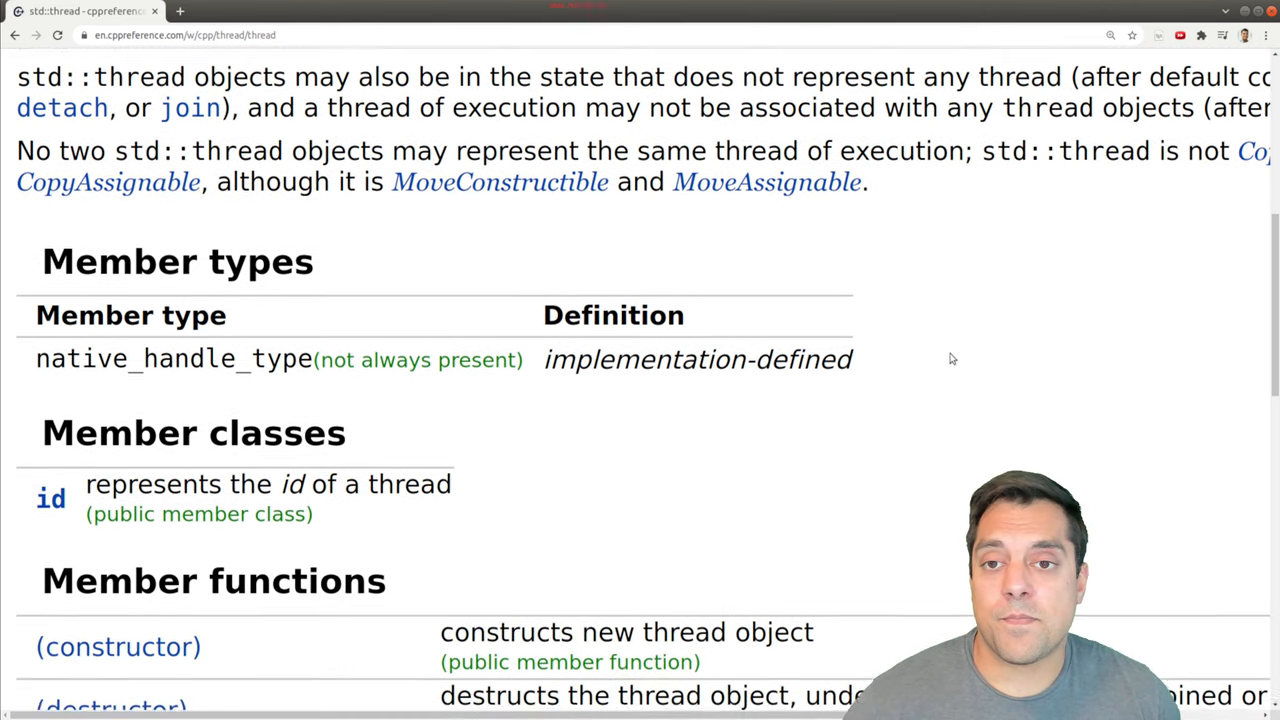
{"action": "scroll", "scroll_direction": "down", "scroll_amount": 3}
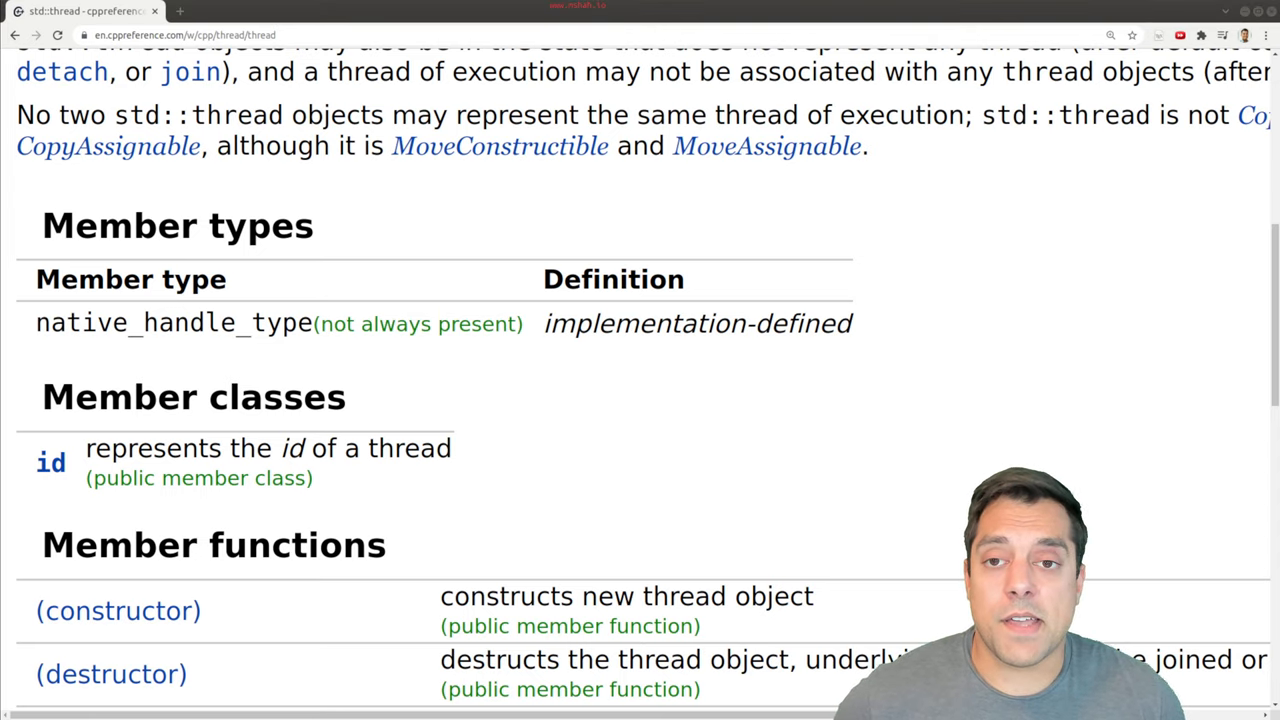
{"action": "scroll", "scroll_direction": "down", "scroll_amount": 3}
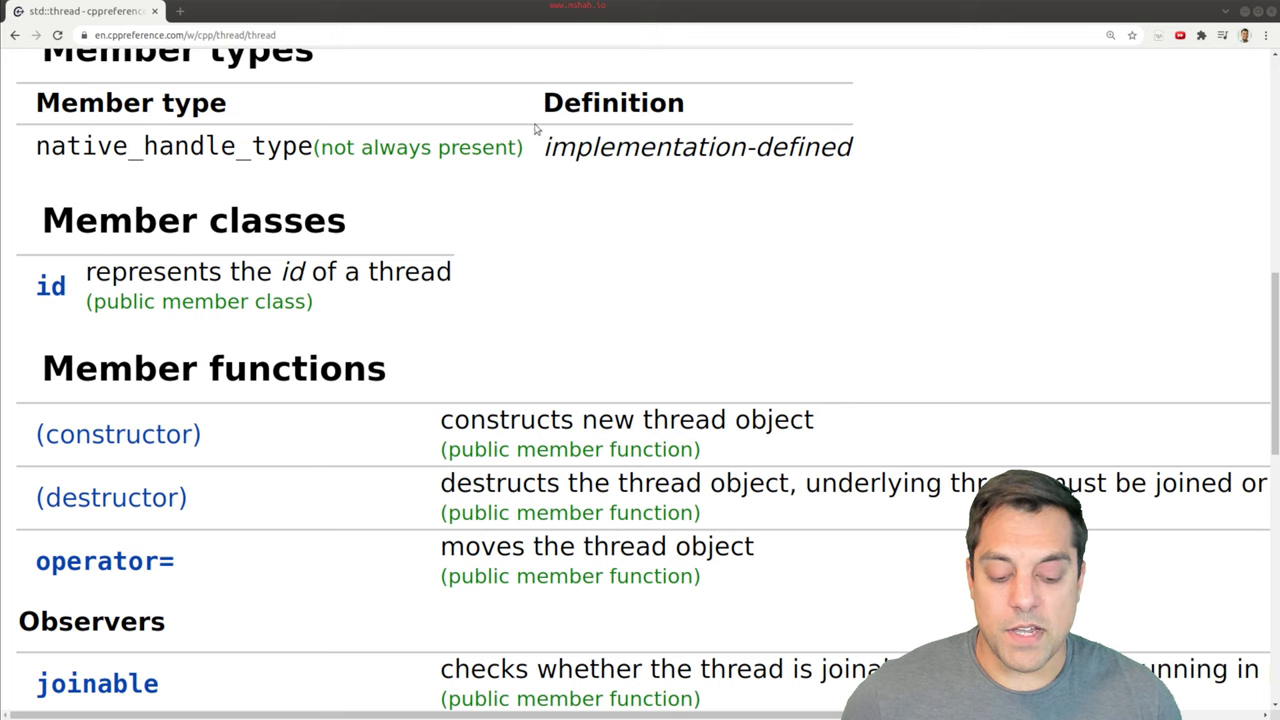
{"action": "scroll", "scroll_direction": "down", "scroll_amount": 3}
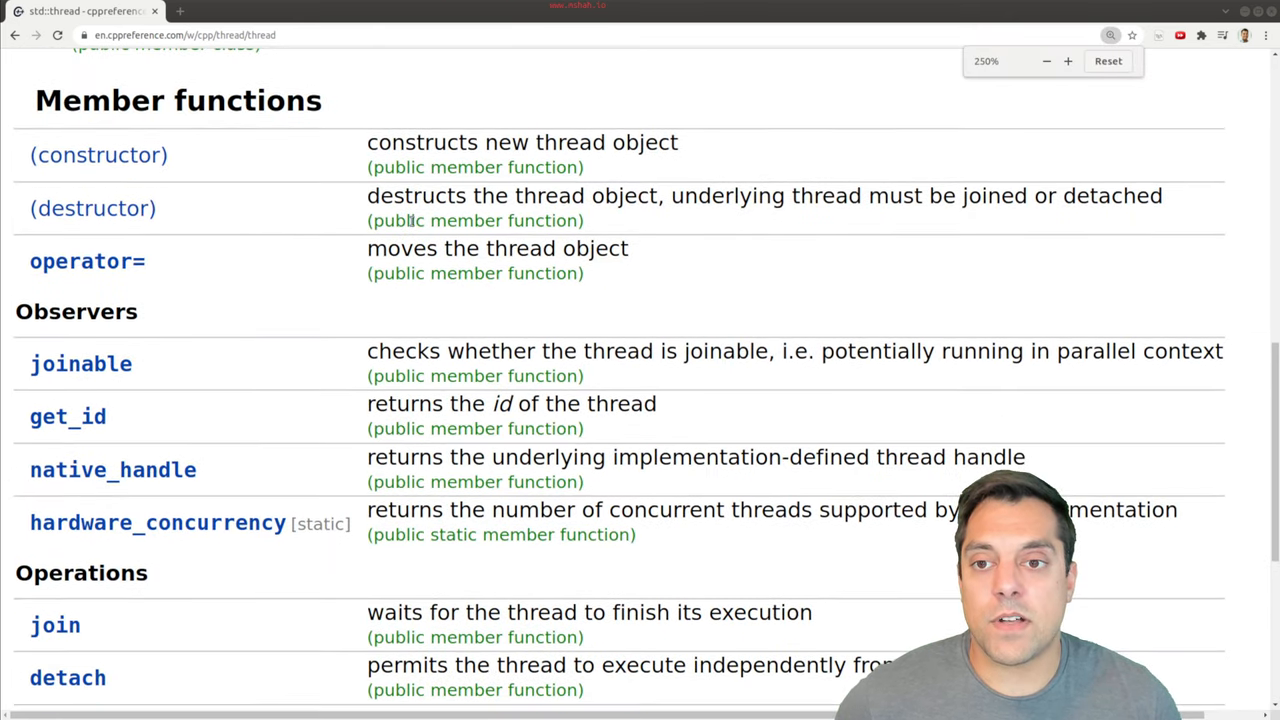
{"action": "scroll", "scroll_direction": "down", "scroll_amount": 3}
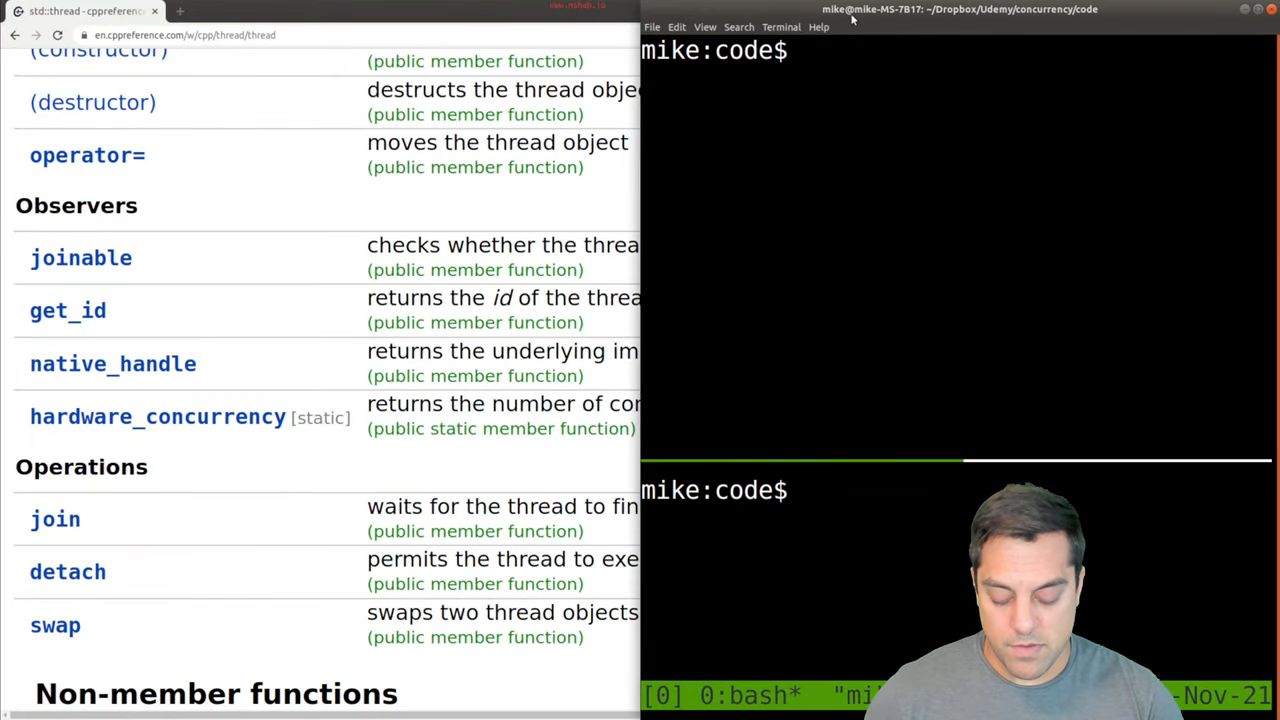
Step: Open a new file thread1.cpp in Vim from the terminal
{"action": "type", "text": "vim thread1.cpp"}
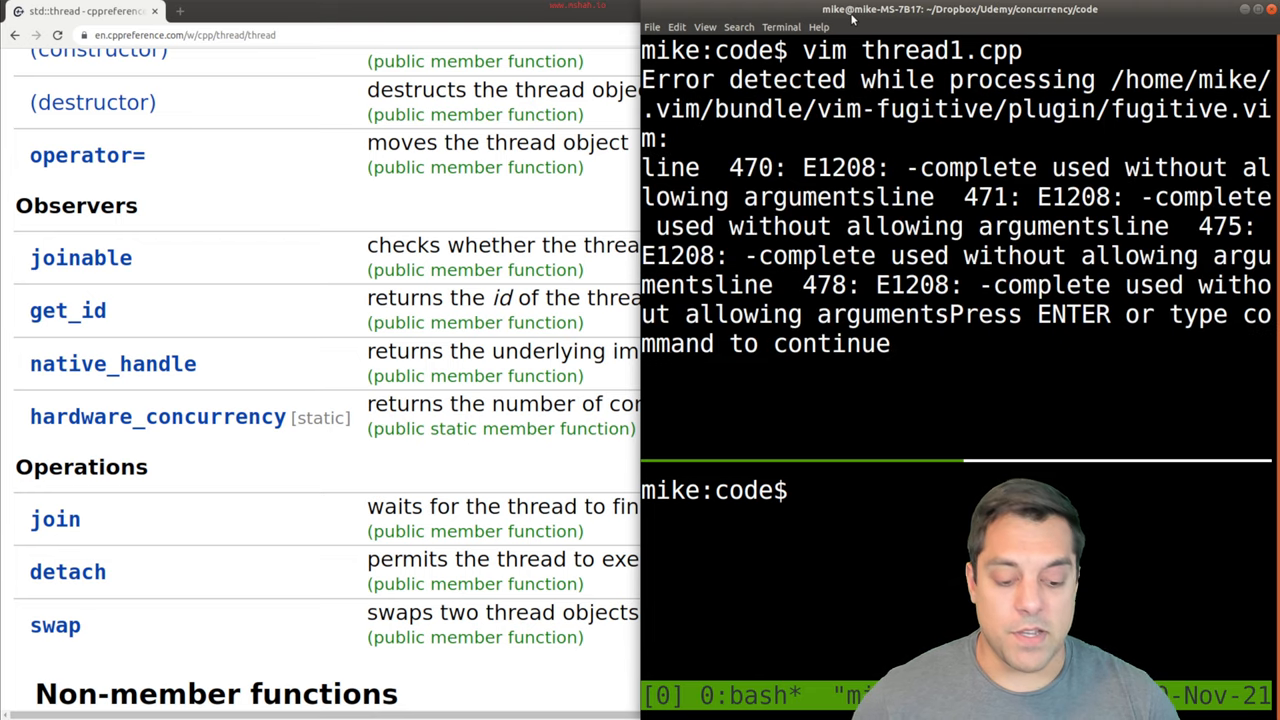
{"action": "key", "text": "Return"}
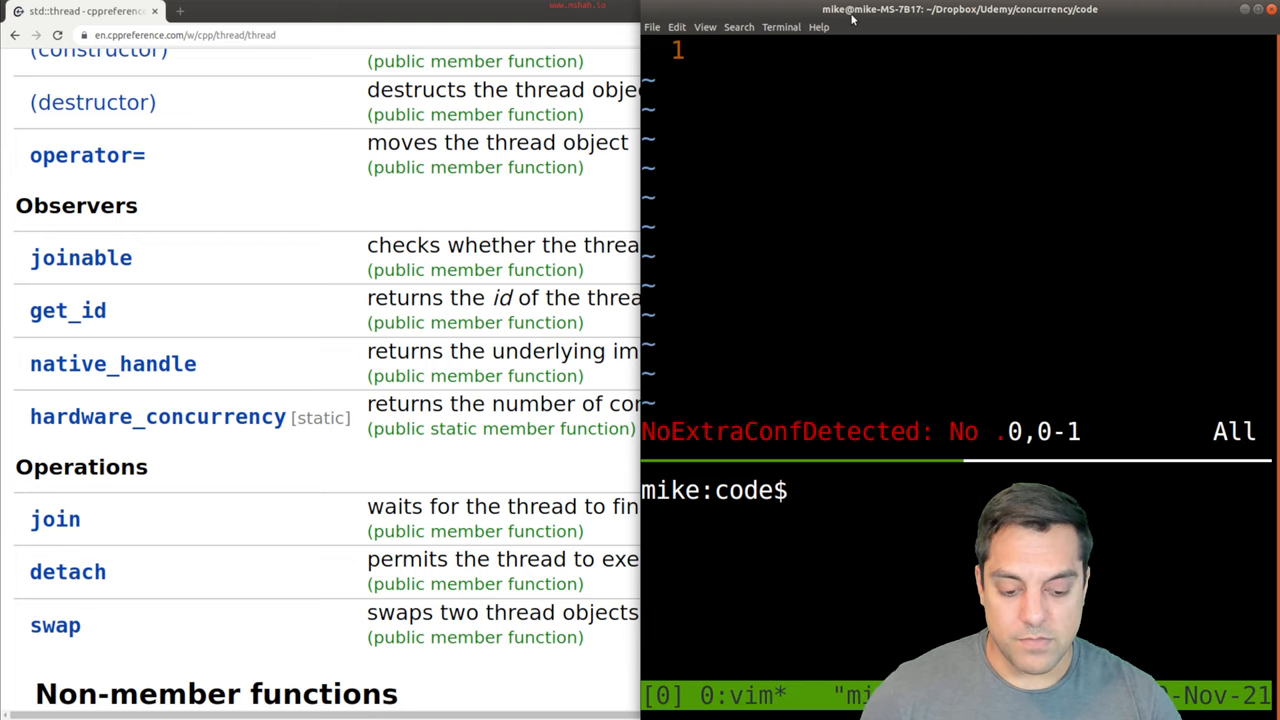
Step: Add #include <iostream> and #include <thread>, then begin the int main declaration
{"action": "type", "text": "#includ"}
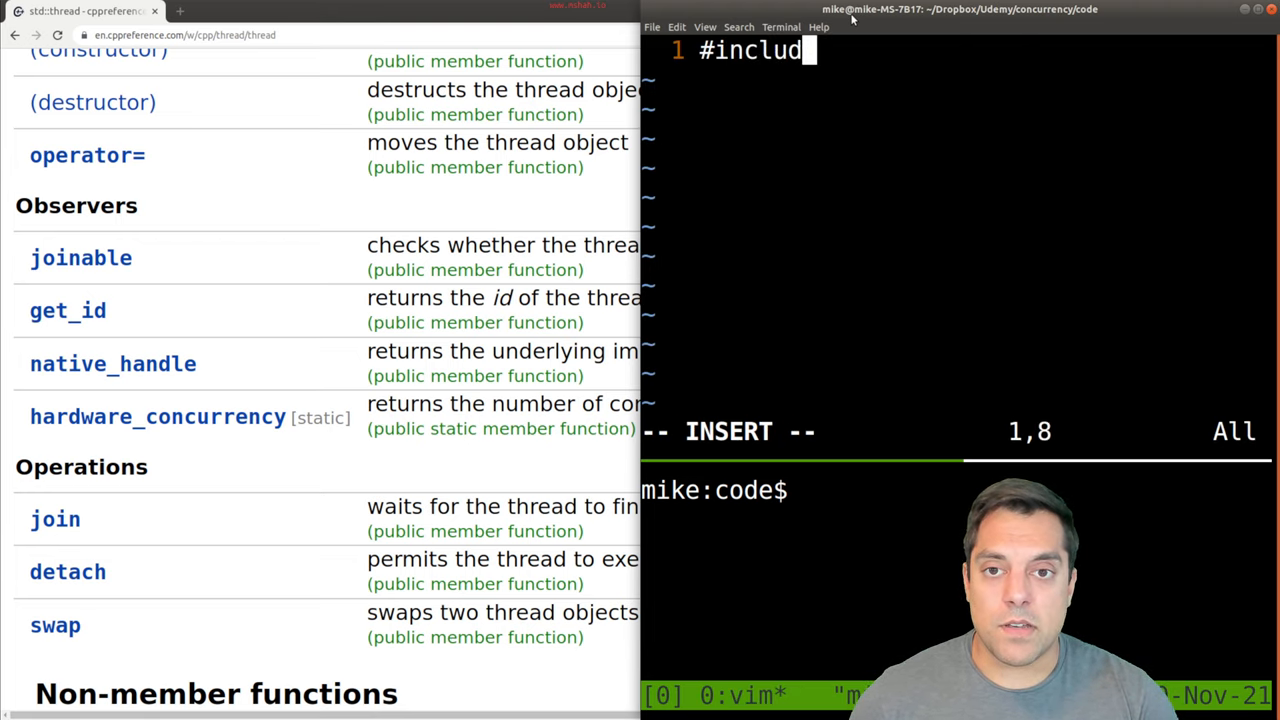
{"action": "type", "text": "e <iostream>"}
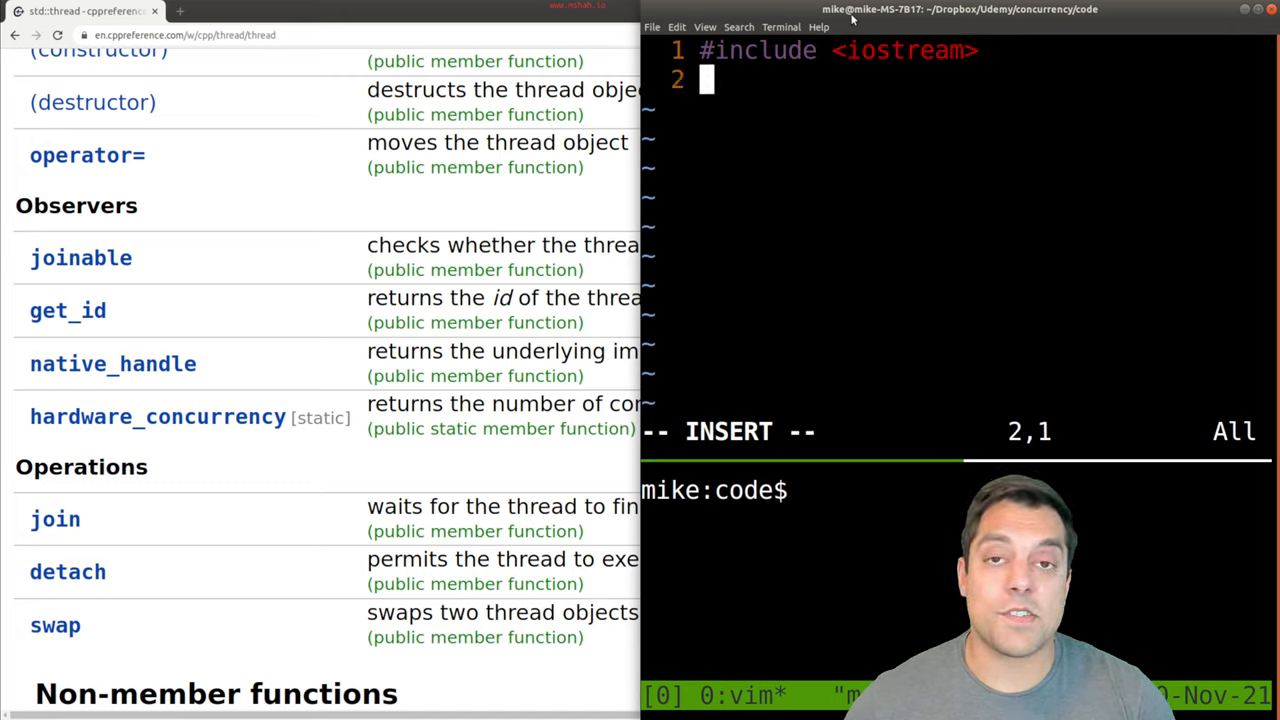
{"action": "type", "text": "#include <"}
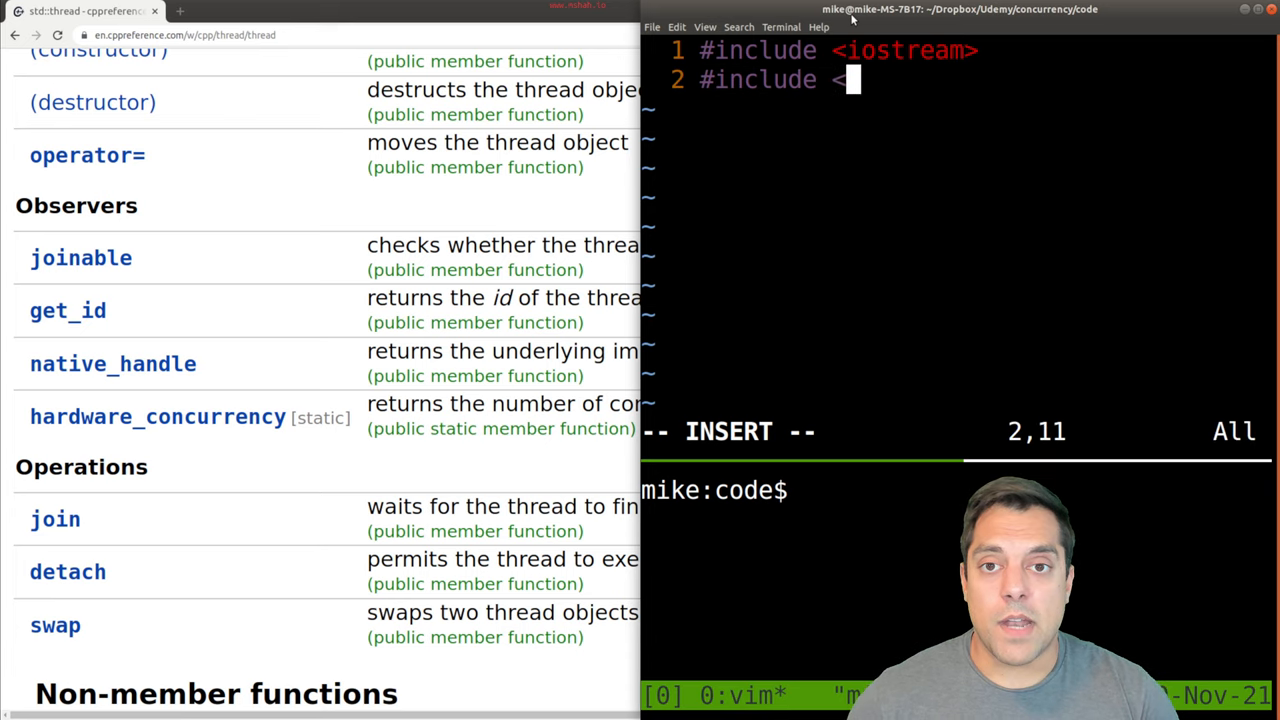
{"action": "type", "text": "thread>"}
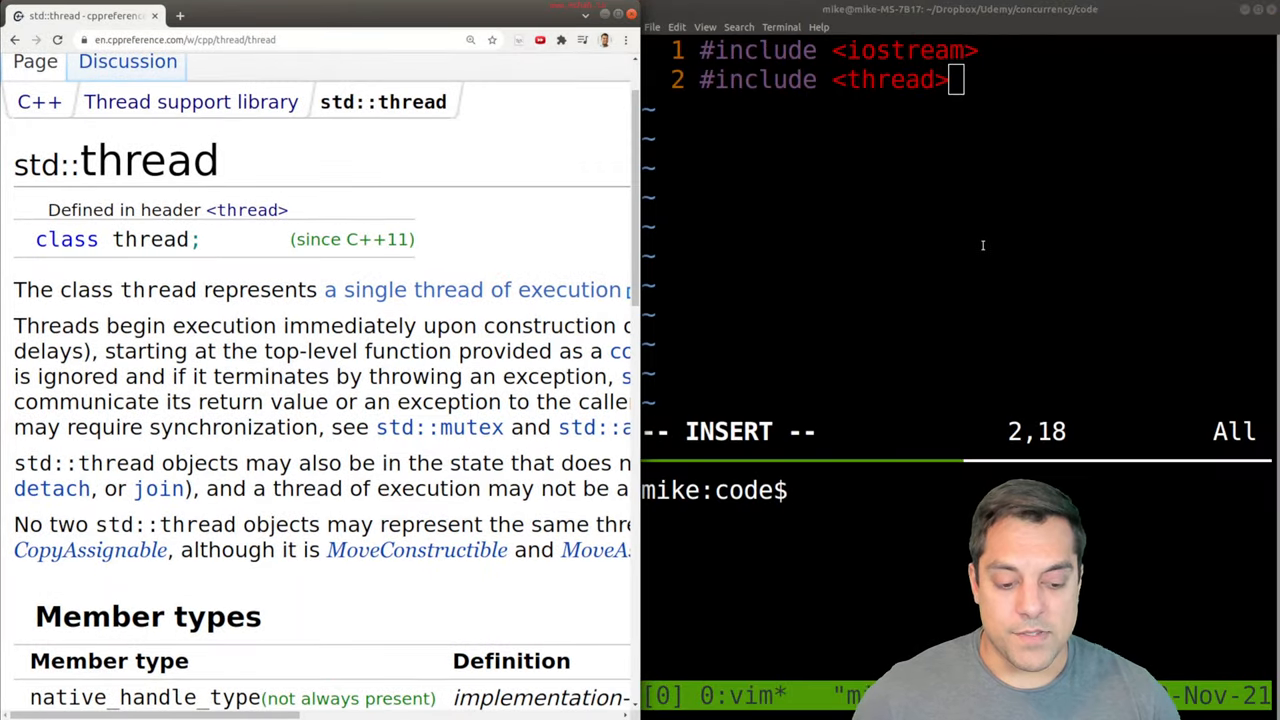
{"action": "type", "text": "int main(){"}
{"action": "type", "text": "return 0;"}
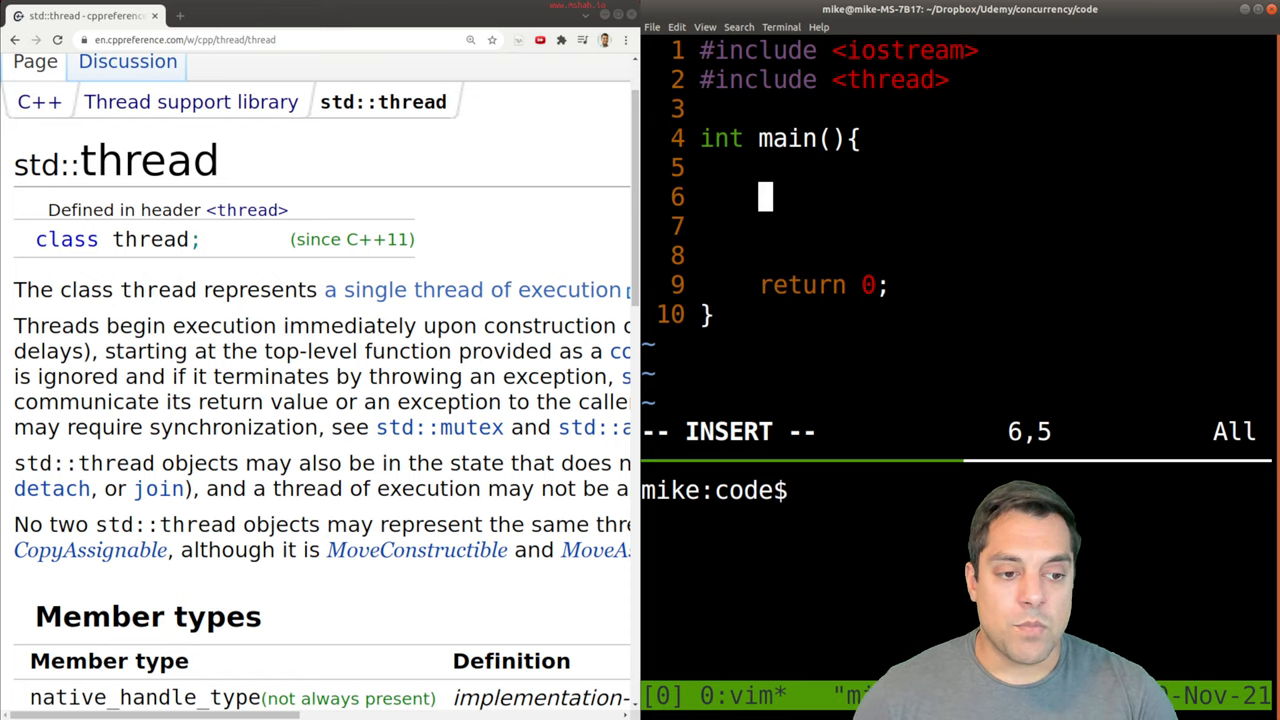
Step: Make main print "hello from my main thread" with std::cout and std::endl
{"action": "type", "text": "std::cout << \""}
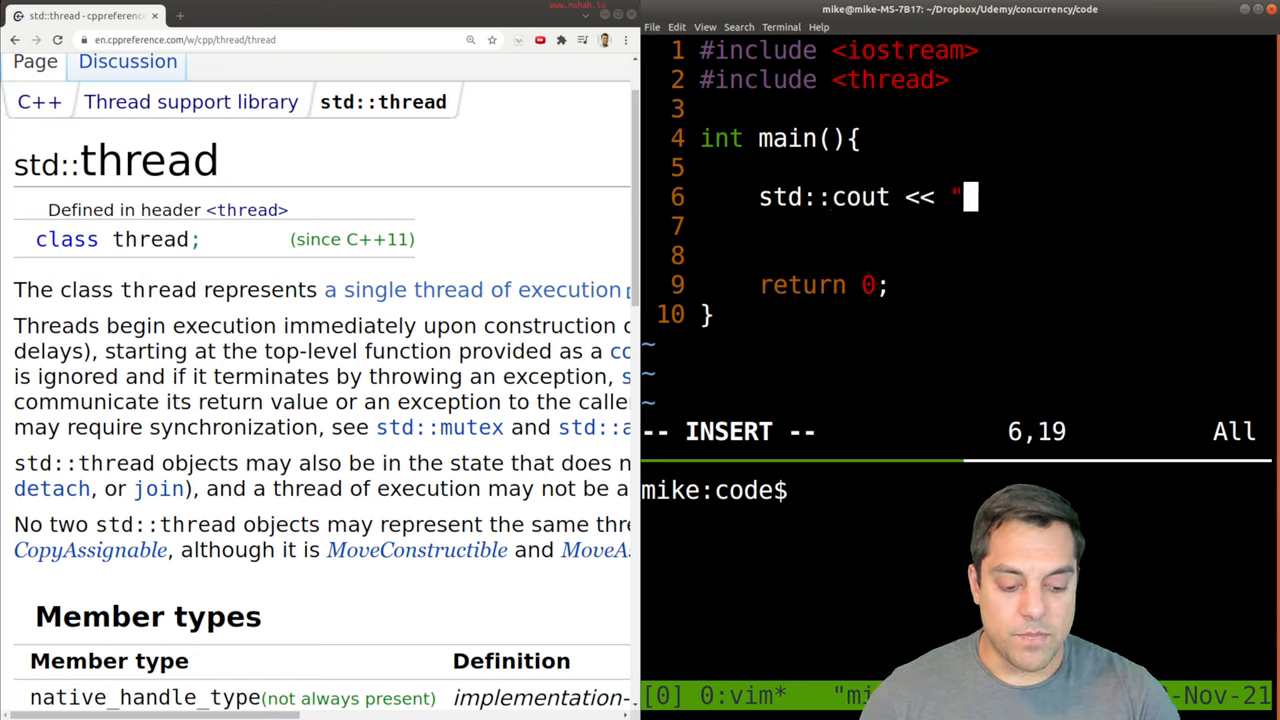
{"action": "type", "text": "hello from my main"}
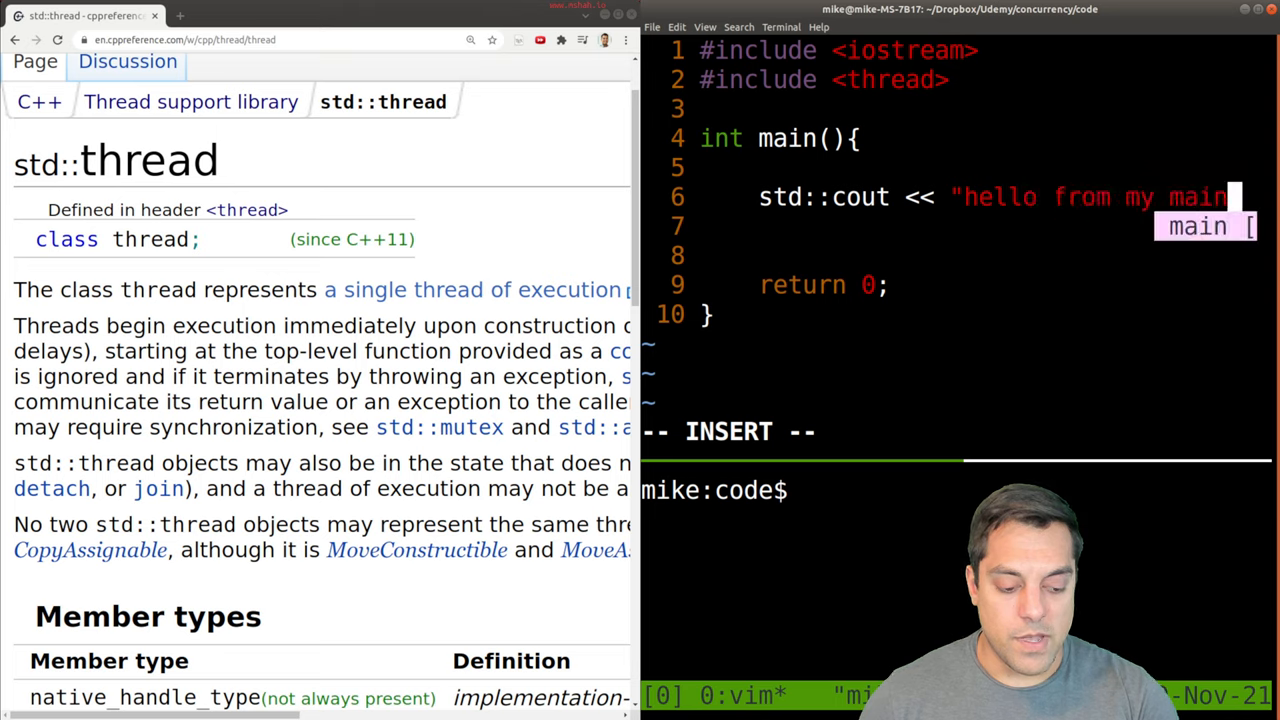
{"action": "type", "text": "thread\""}
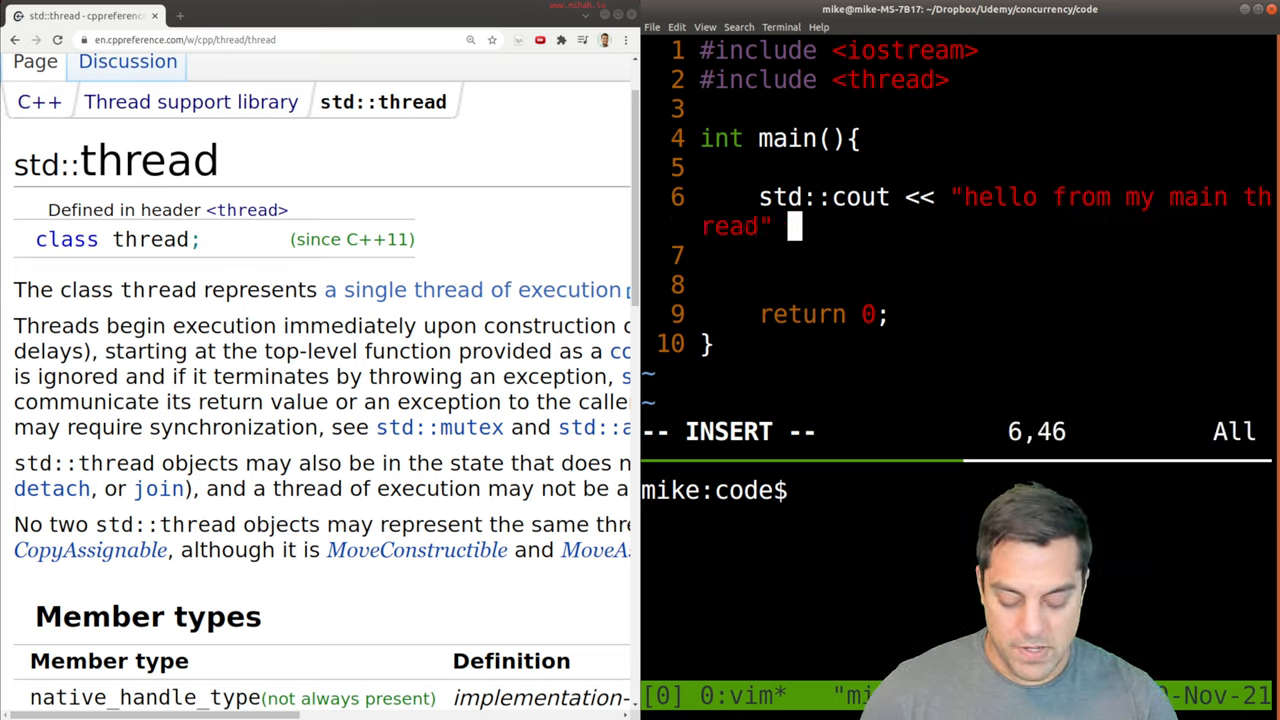
{"action": "type", "text": "<< std::endl;"}
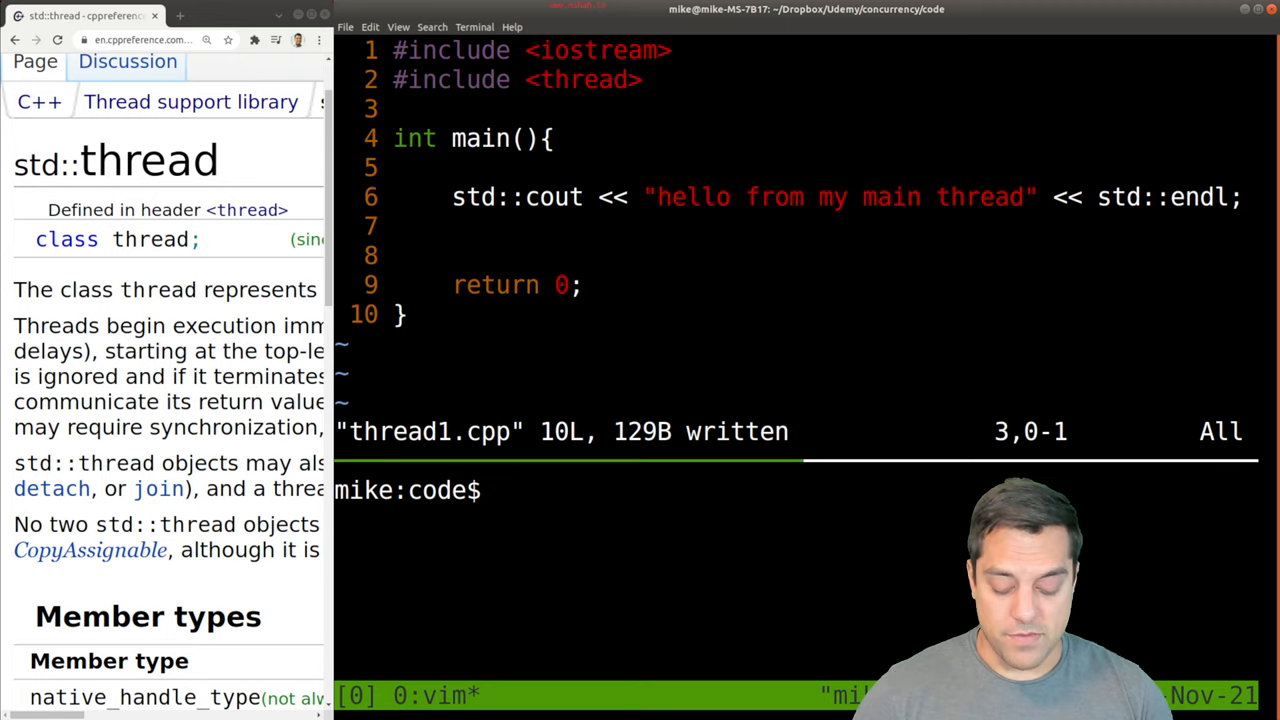
Step: Define void test(int x) printing a "Hello from thread!" greeting with std::cout
{"action": "type", "text": "v"}
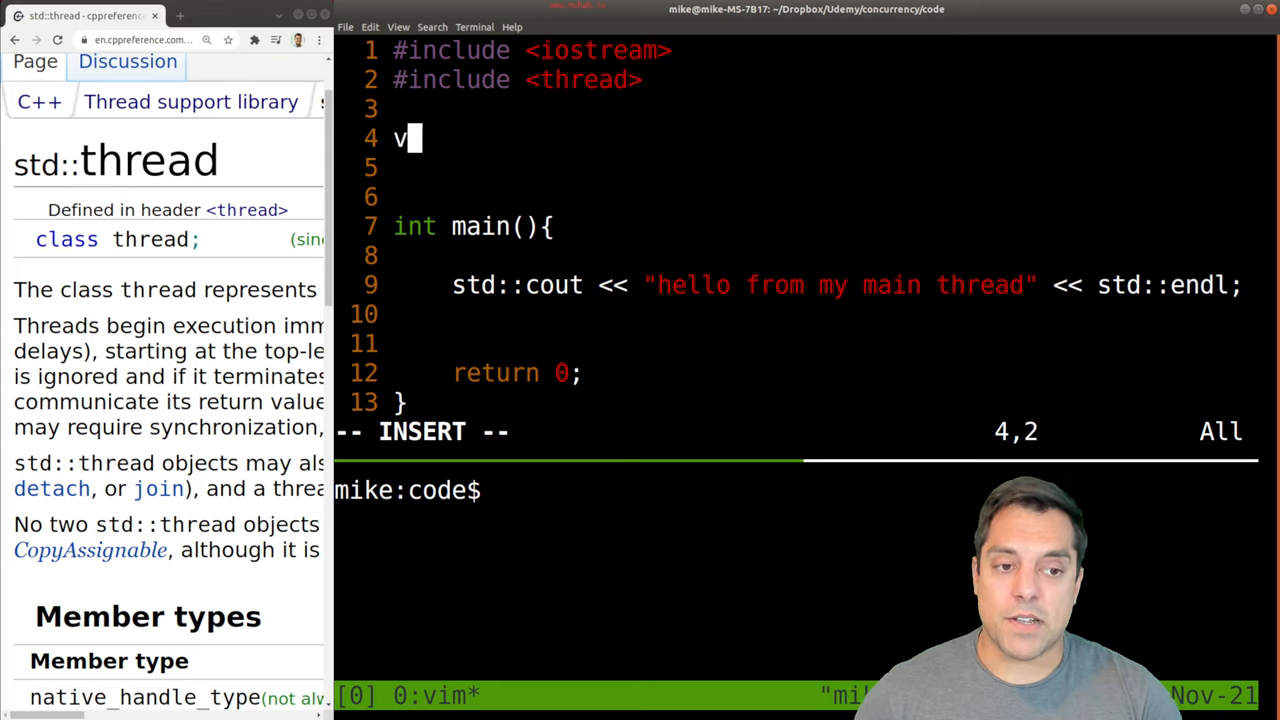
{"action": "type", "text": "oid test(int"}
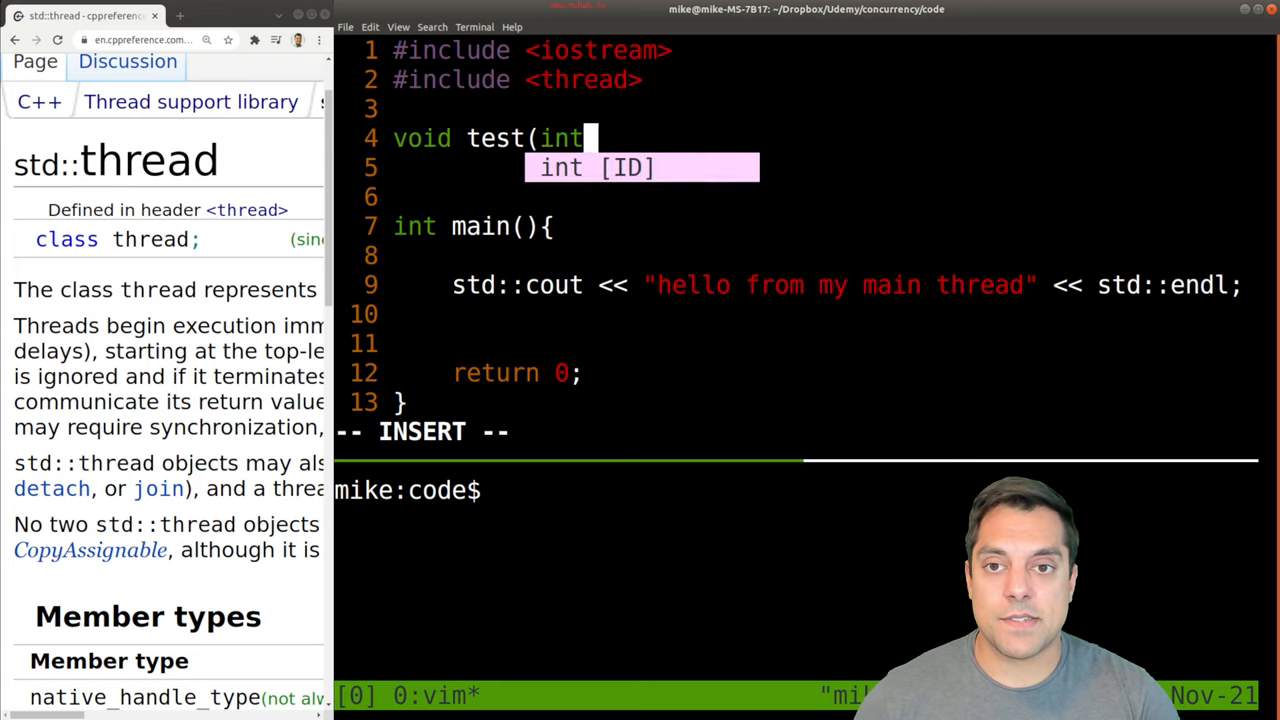
{"action": "type", "text": "x){"}
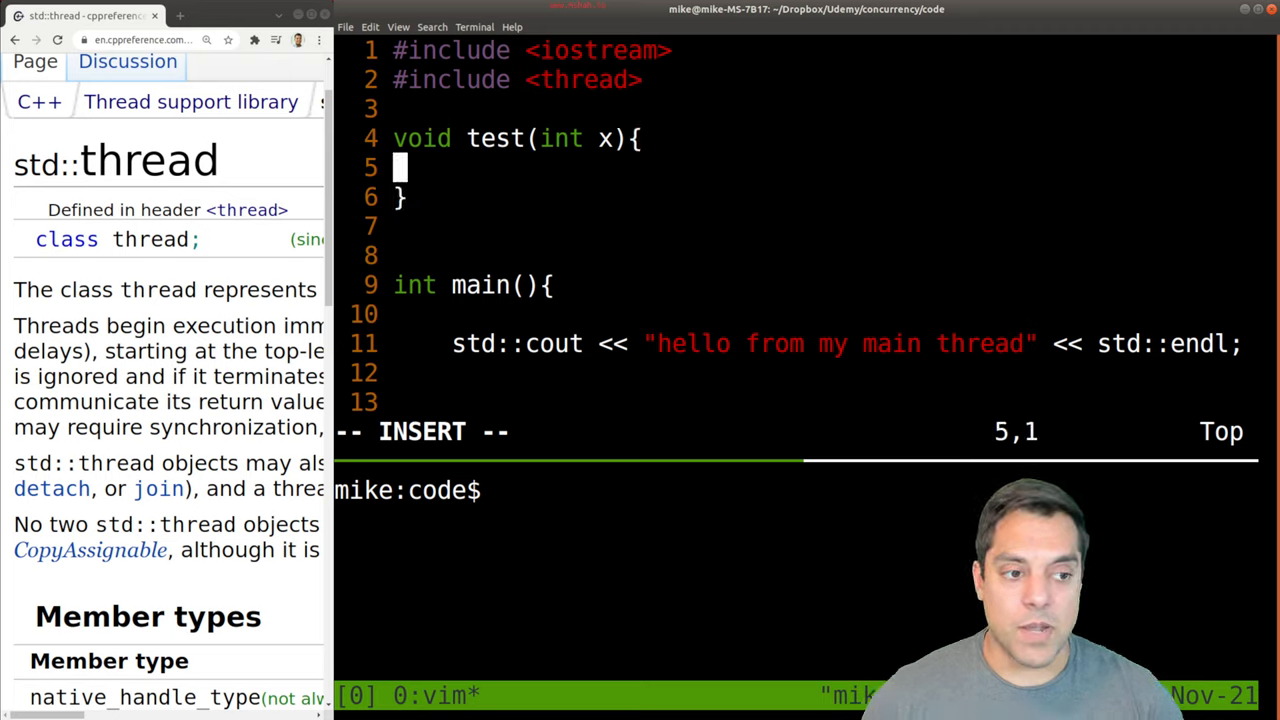
{"action": "type", "text": "std::cout << \"Hello from thread!"}
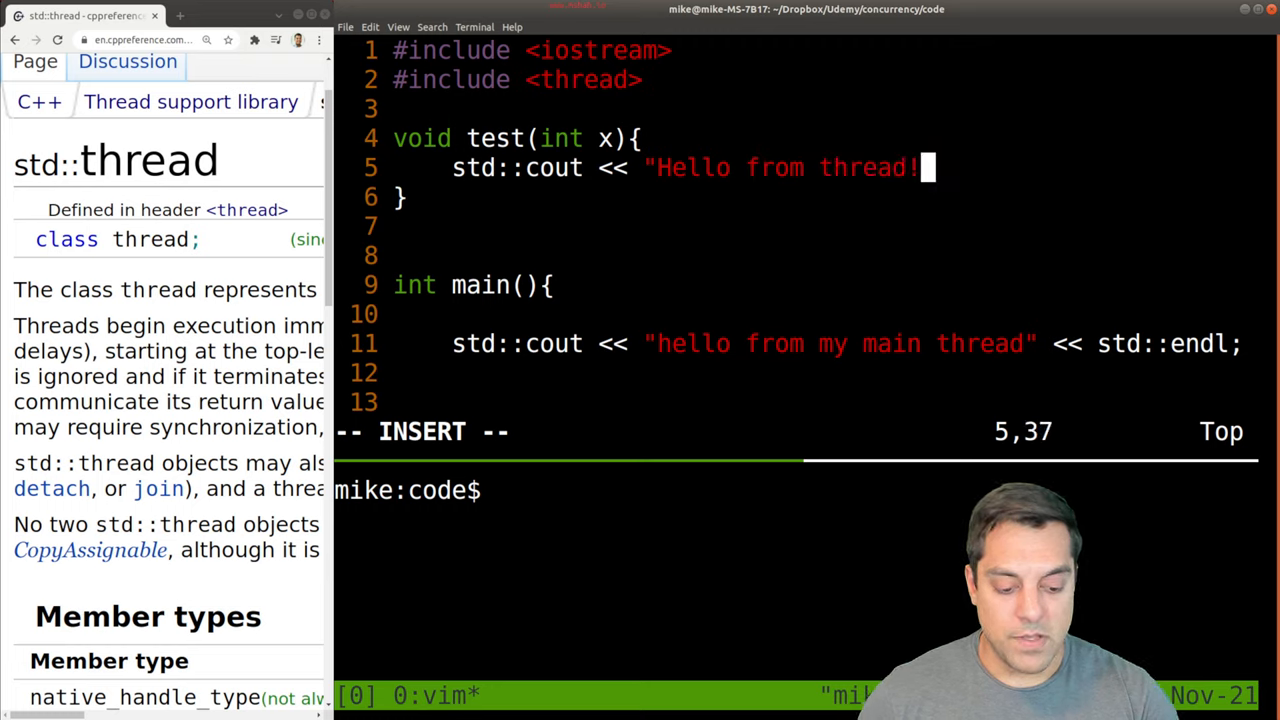
{"action": "type", "text": "<< std::endl;"}
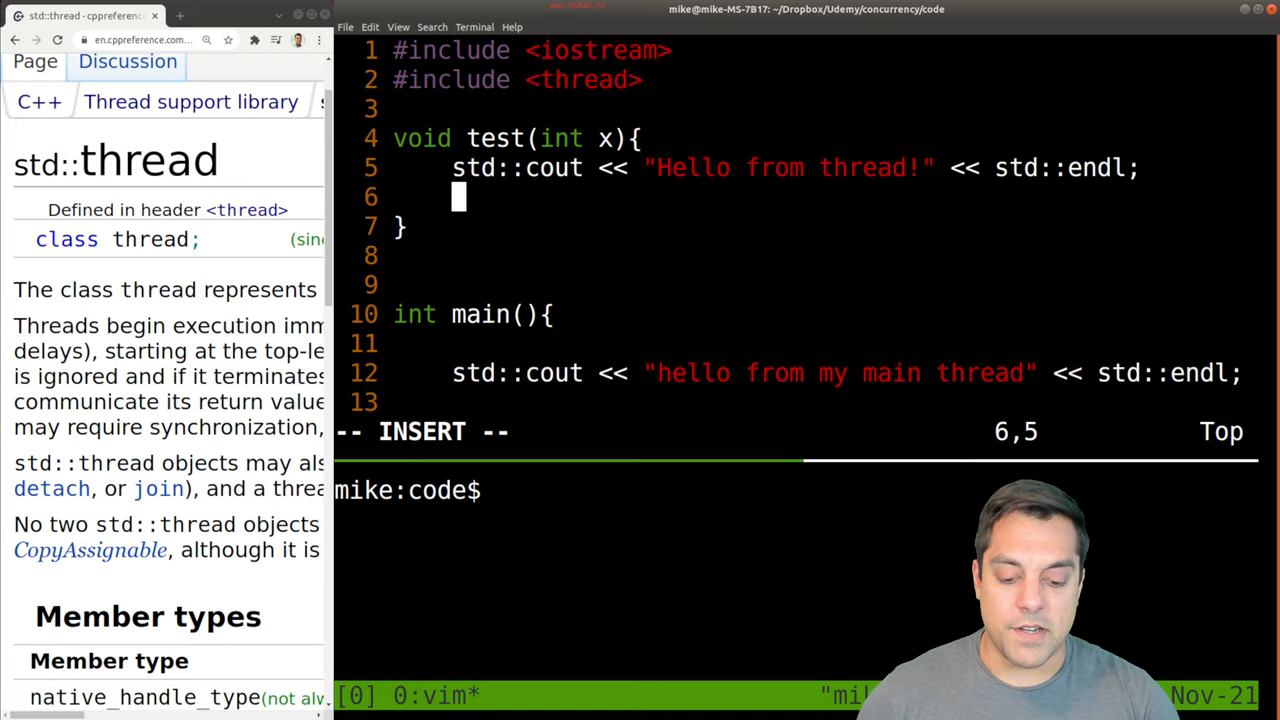
Step: Add a second std::cout line in test() printing "Argument from" followed by x and std::endl
{"action": "type", "text": "std::cout <<"}
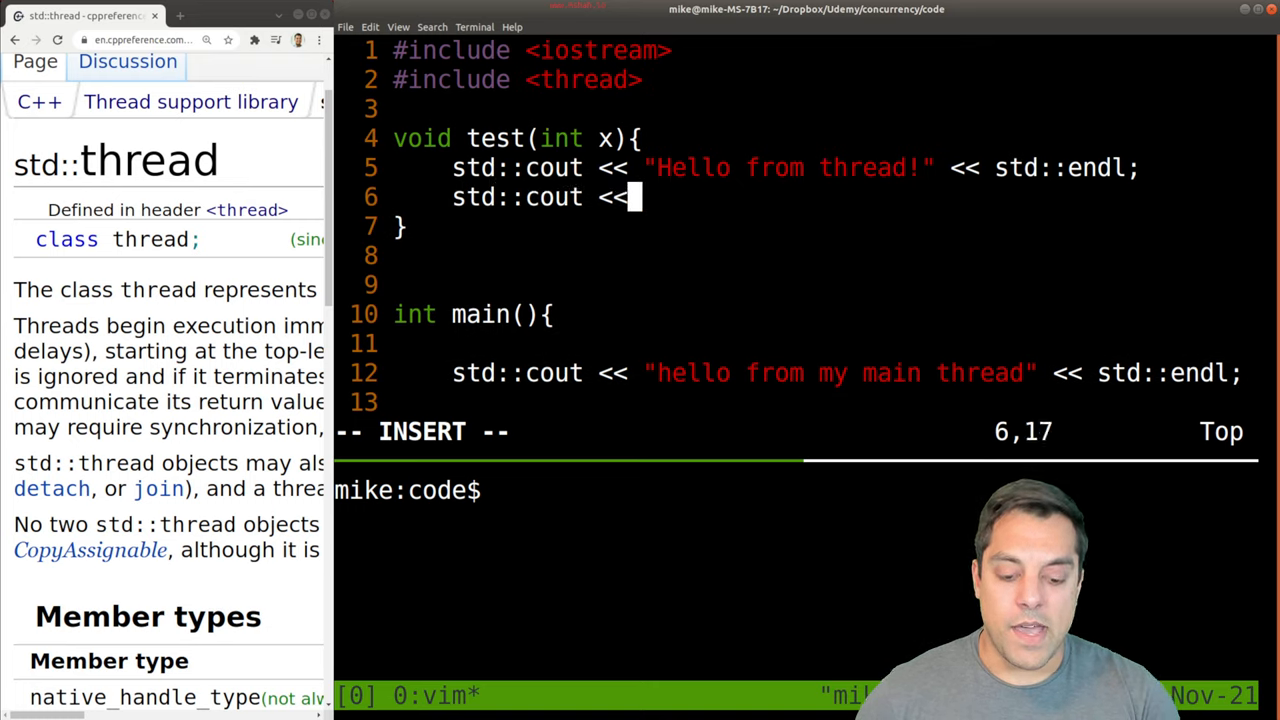
{"action": "type", "text": "\"Aru"}
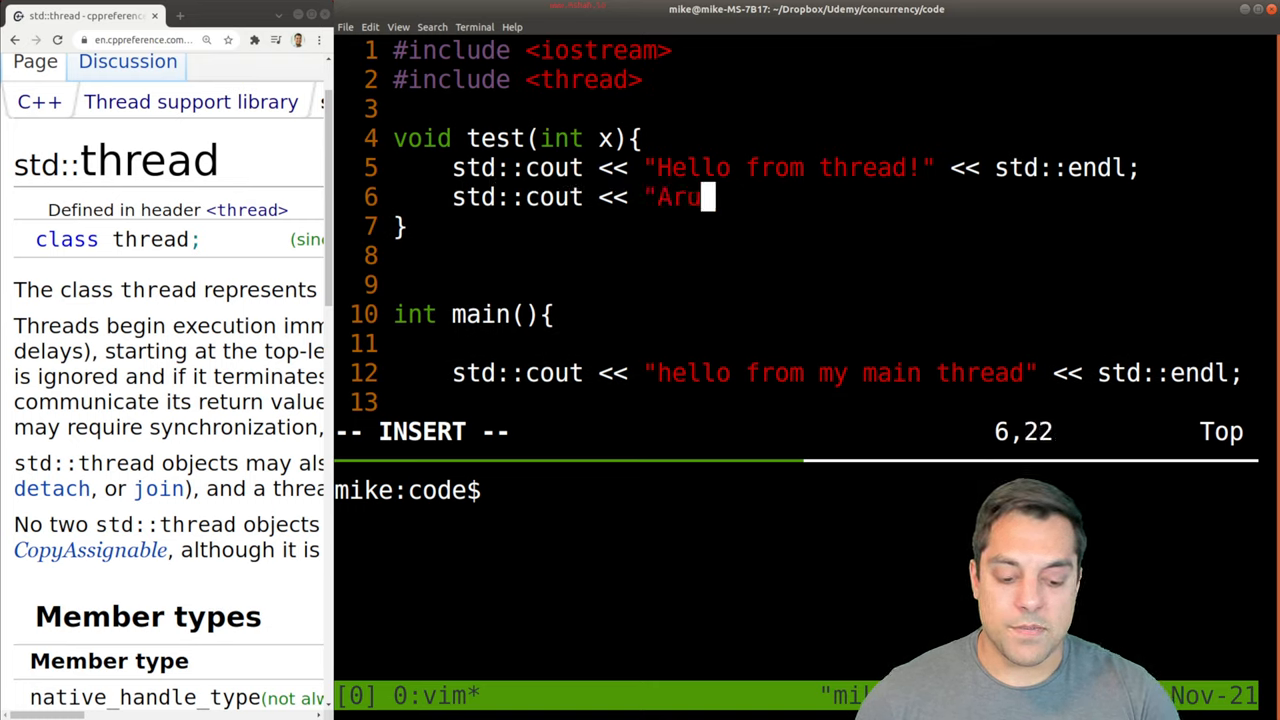
{"action": "type", "text": "gument from"}
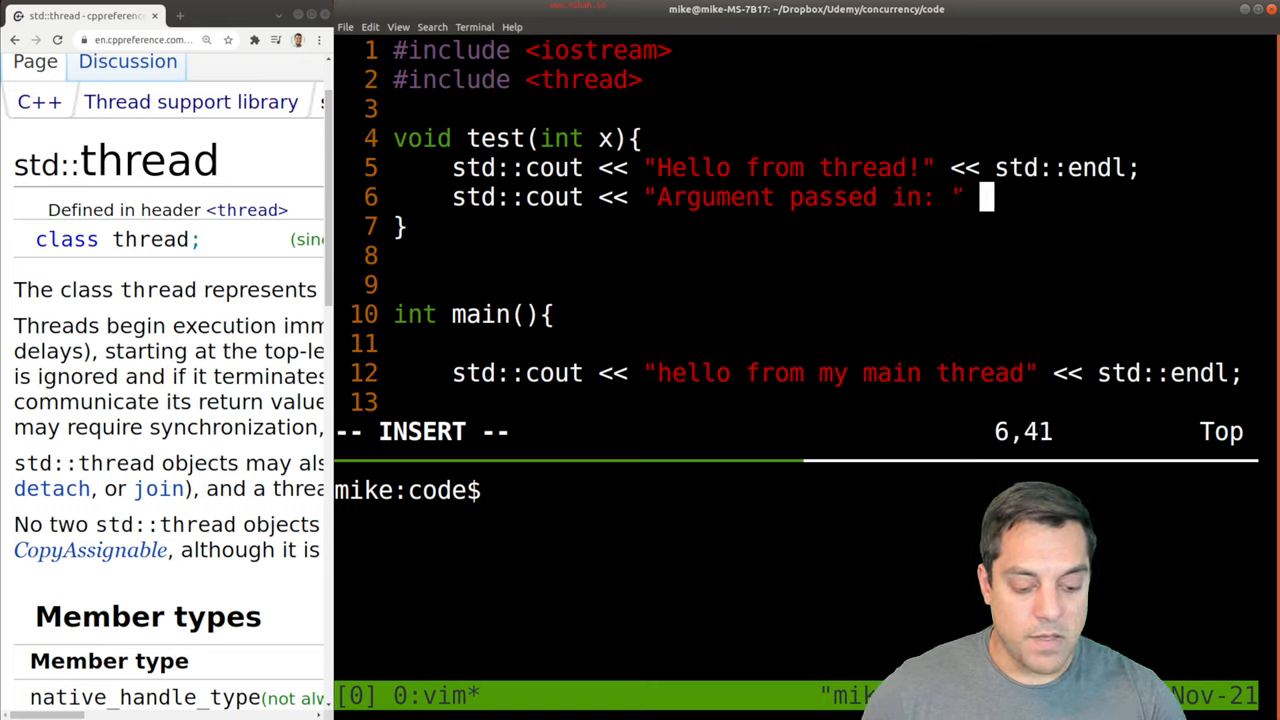
{"action": "type", "text": "<< x <<"}
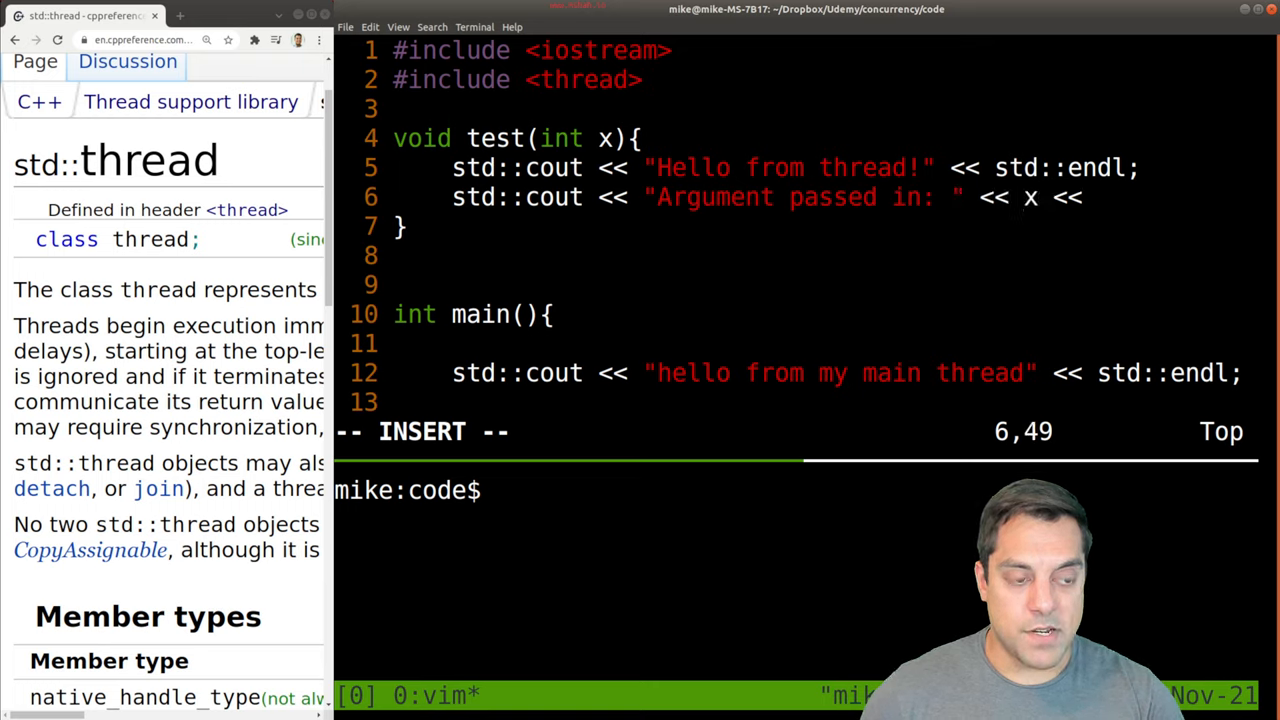
{"action": "type", "text": "std::end"}
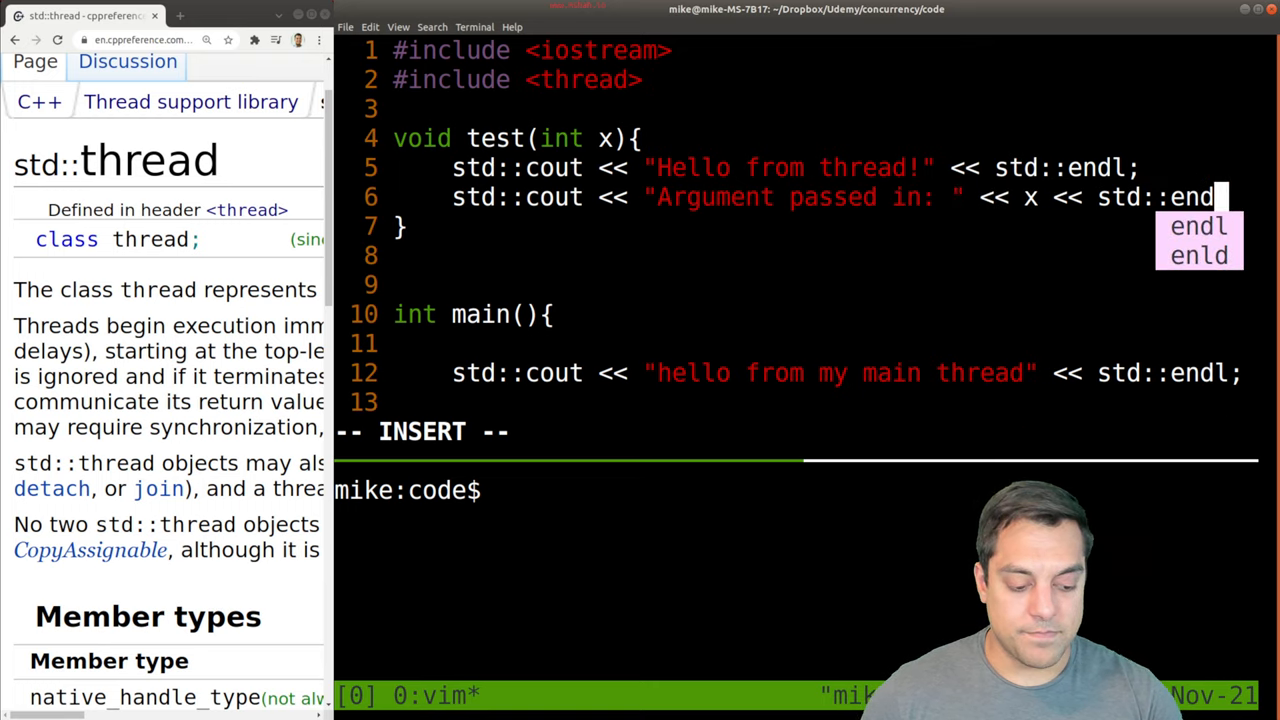
{"action": "key", "text": "Escape"}
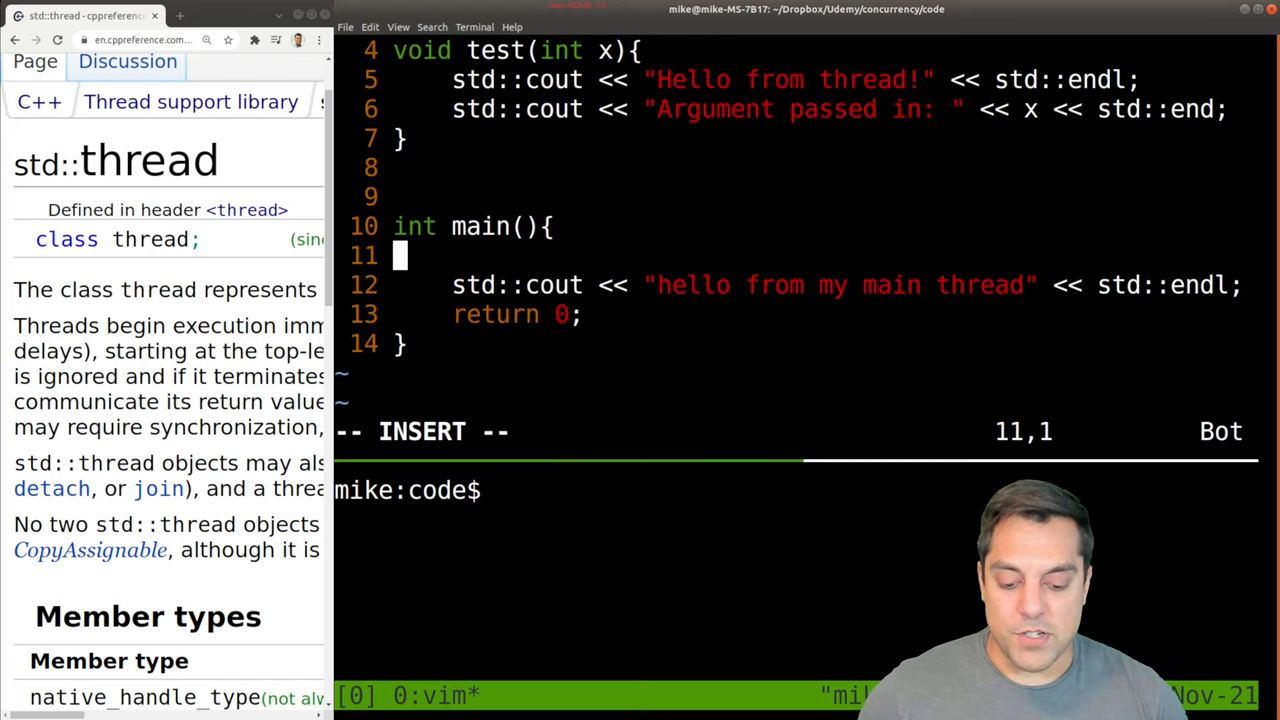
Step: In main, create std::thread myThread(&test, 100); and leave insert mode to save
{"action": "type", "text": "std"}
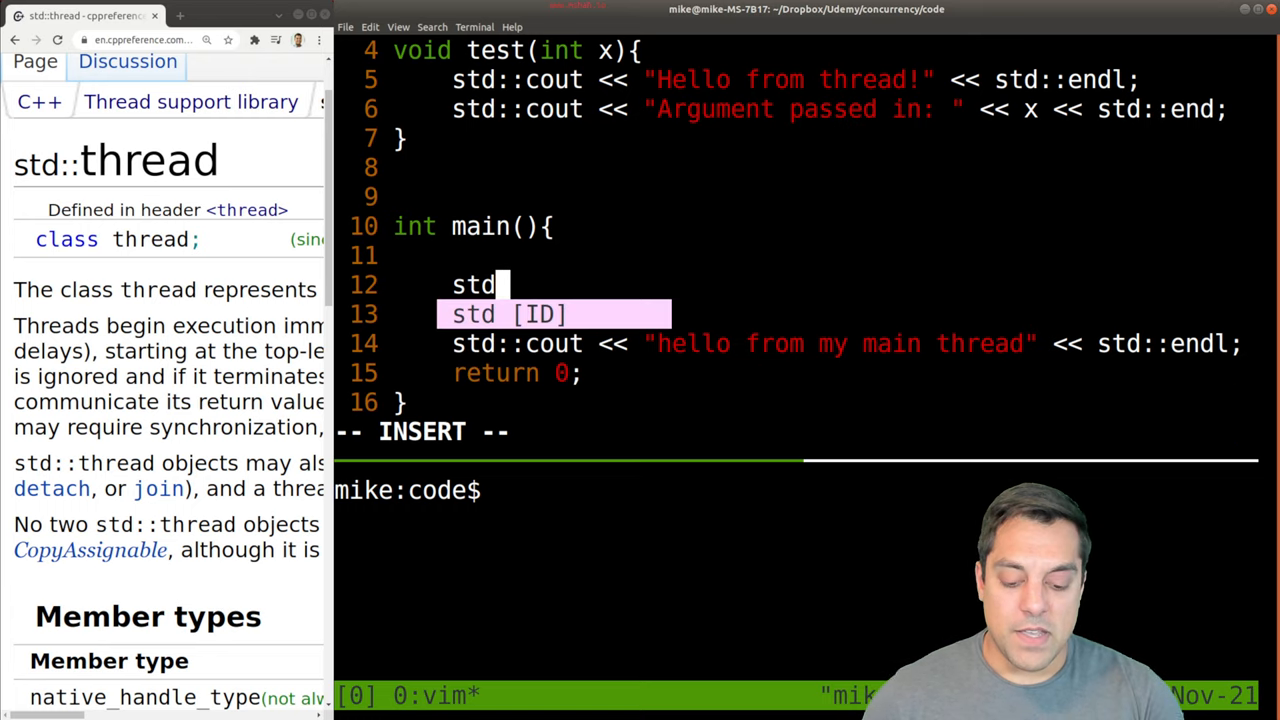
{"action": "type", "text": "::thread"}
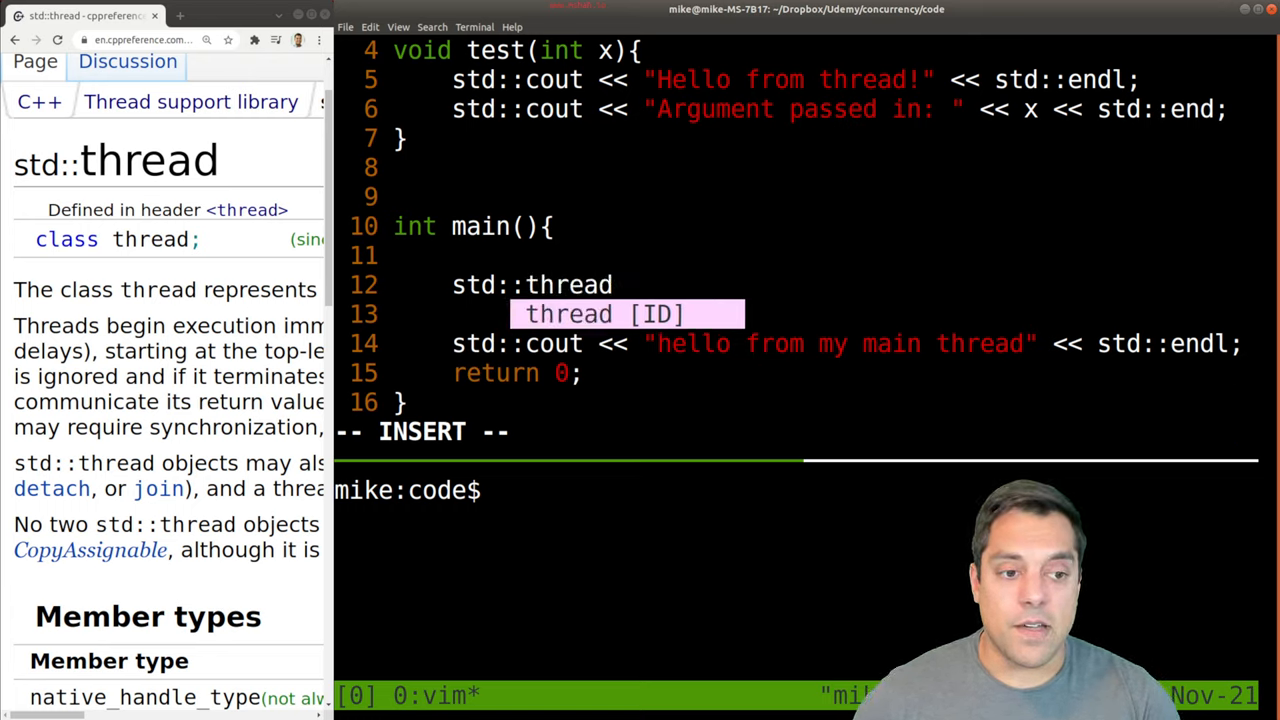
{"action": "type", "text": "myThread"}
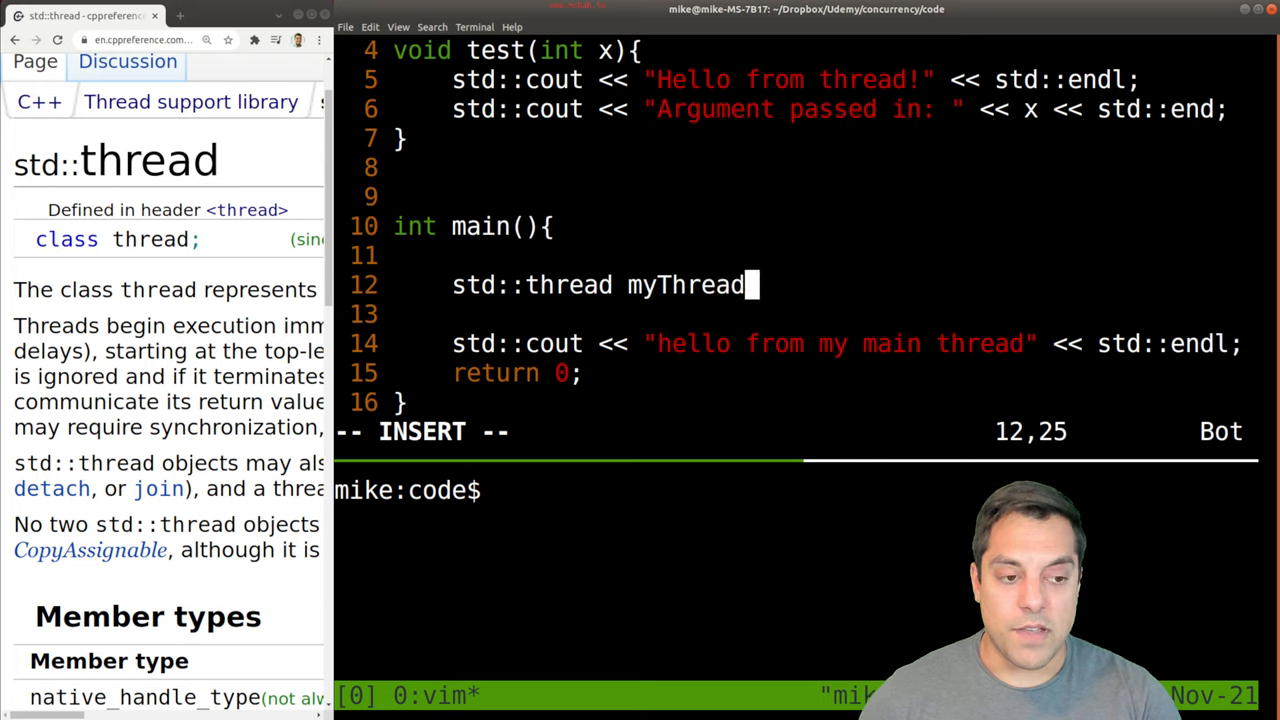
{"action": "type", "text": "(&test"}
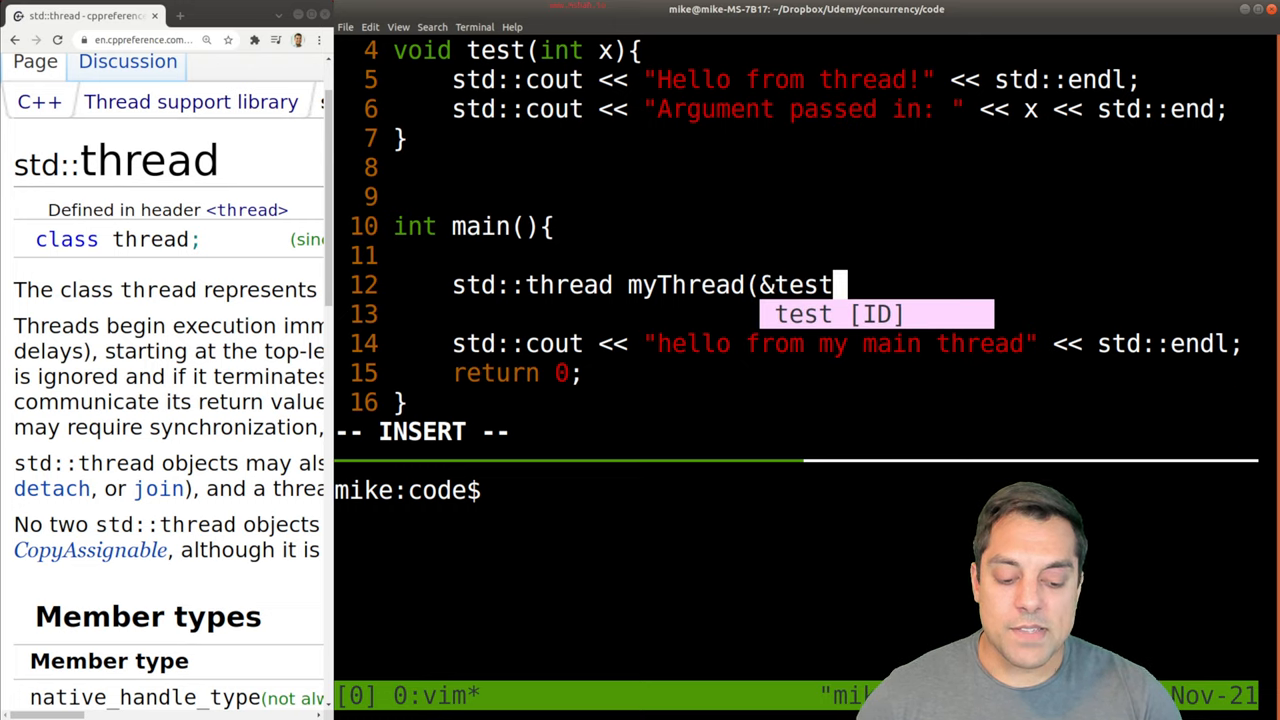
{"action": "type", "text": ","}
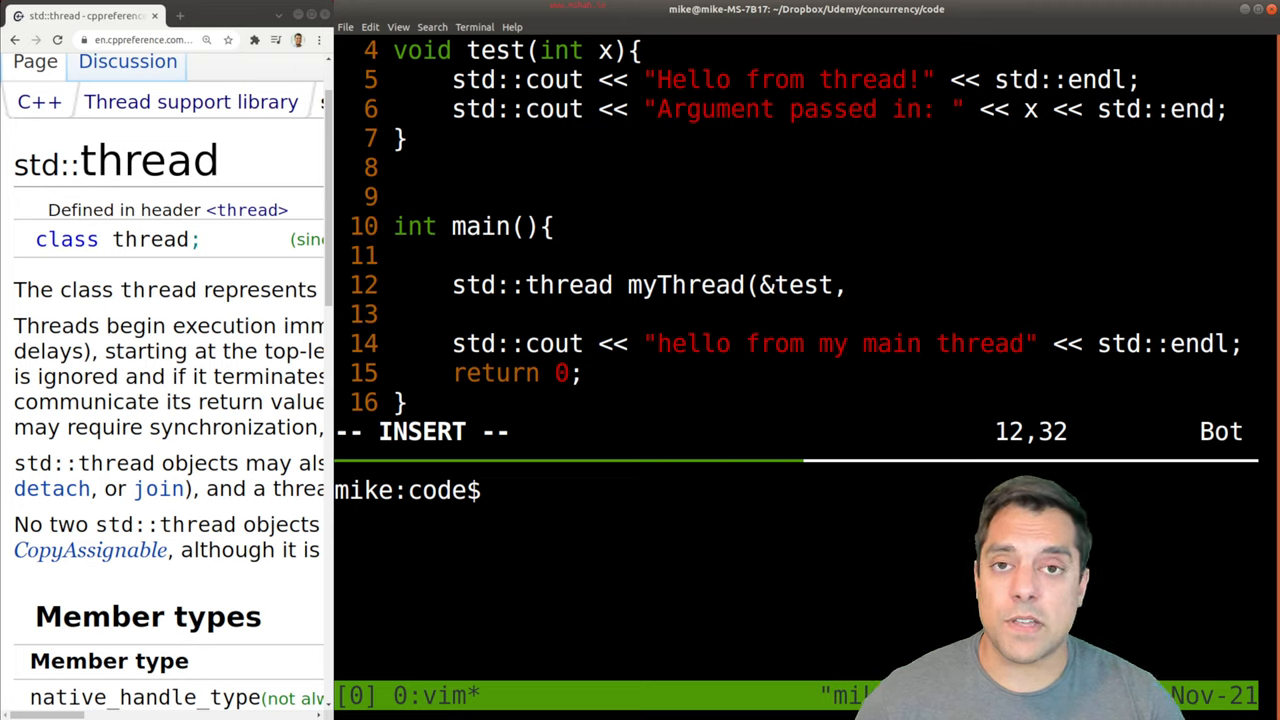
{"action": "type", "text": "100"}
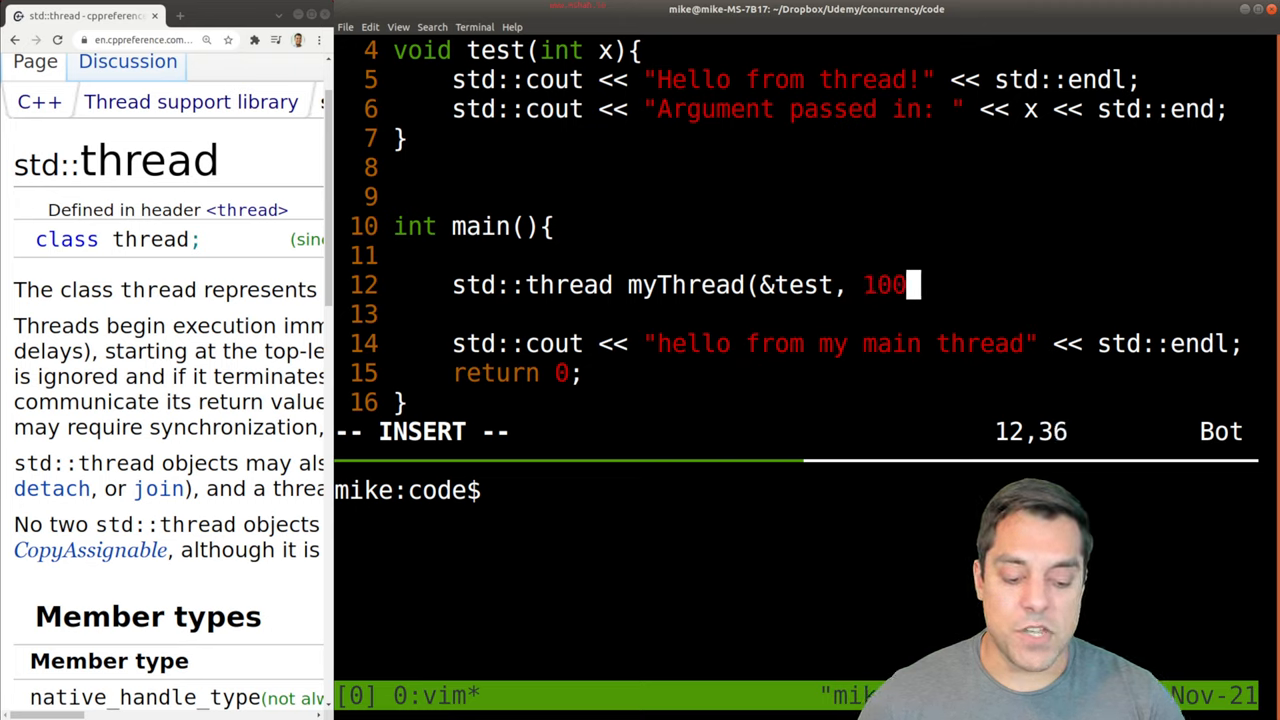
{"action": "type", "text": ");"}
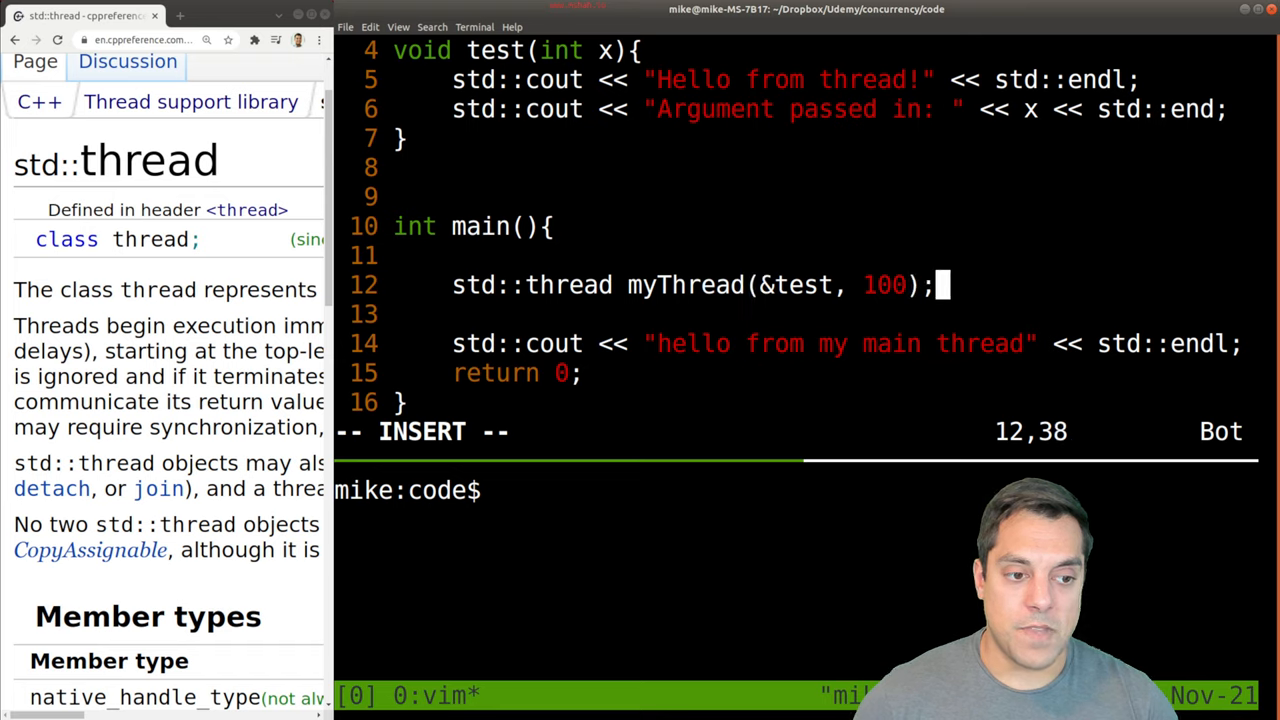
{"action": "key", "text": "Escape"}
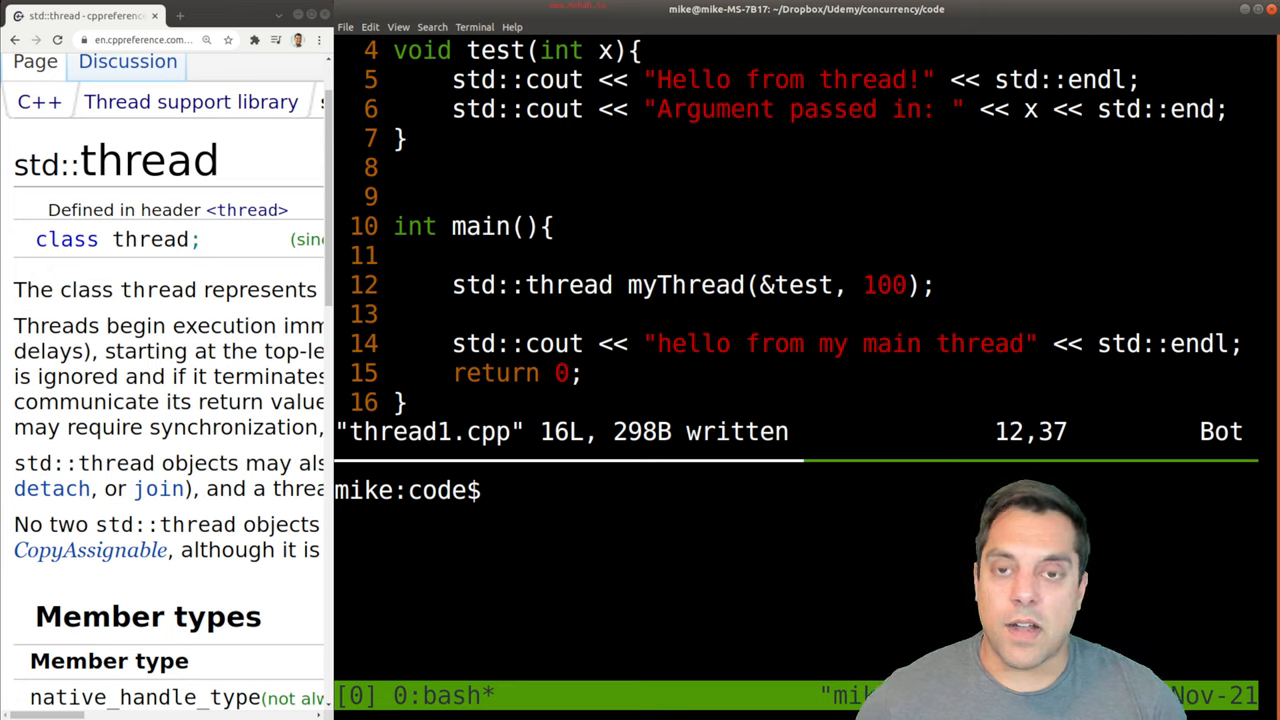
Step: Compile with g++ -std=c++17 thread1.cpp -o prog -lpthread in the bash pane
{"action": "type", "text": "r"}
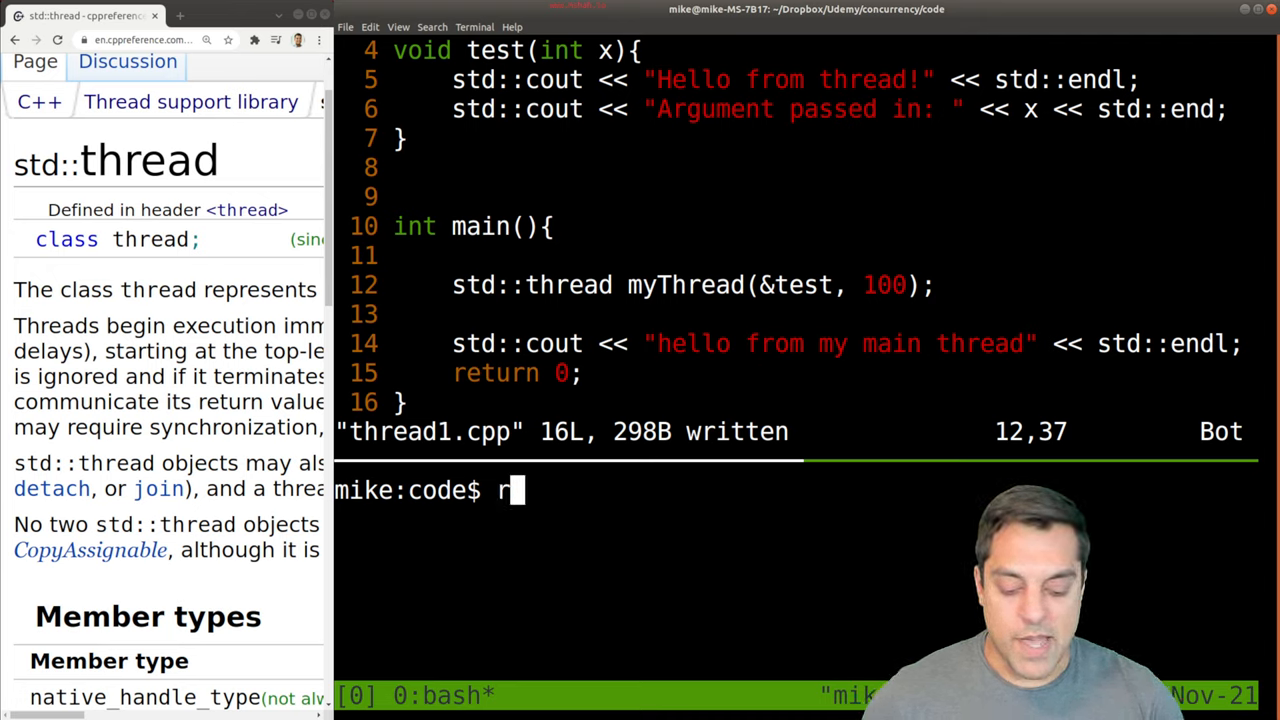
{"action": "type", "text": "g++"}
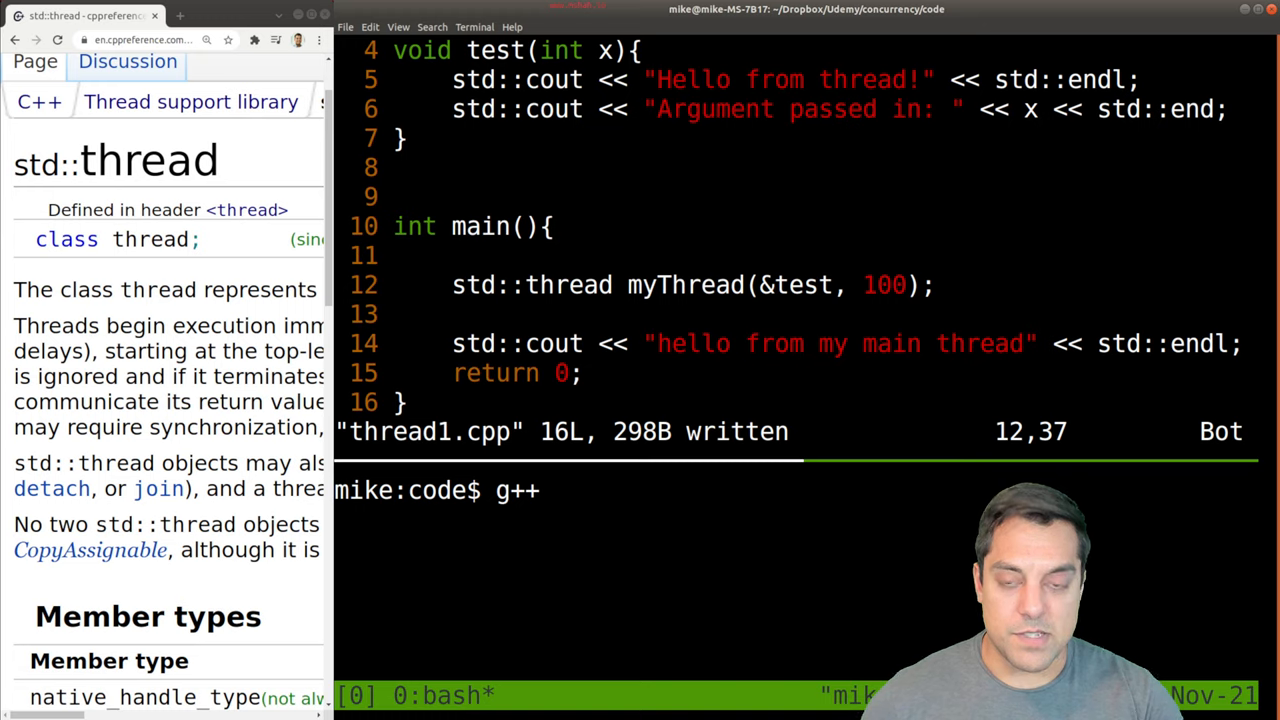
{"action": "type", "text": "-std"}
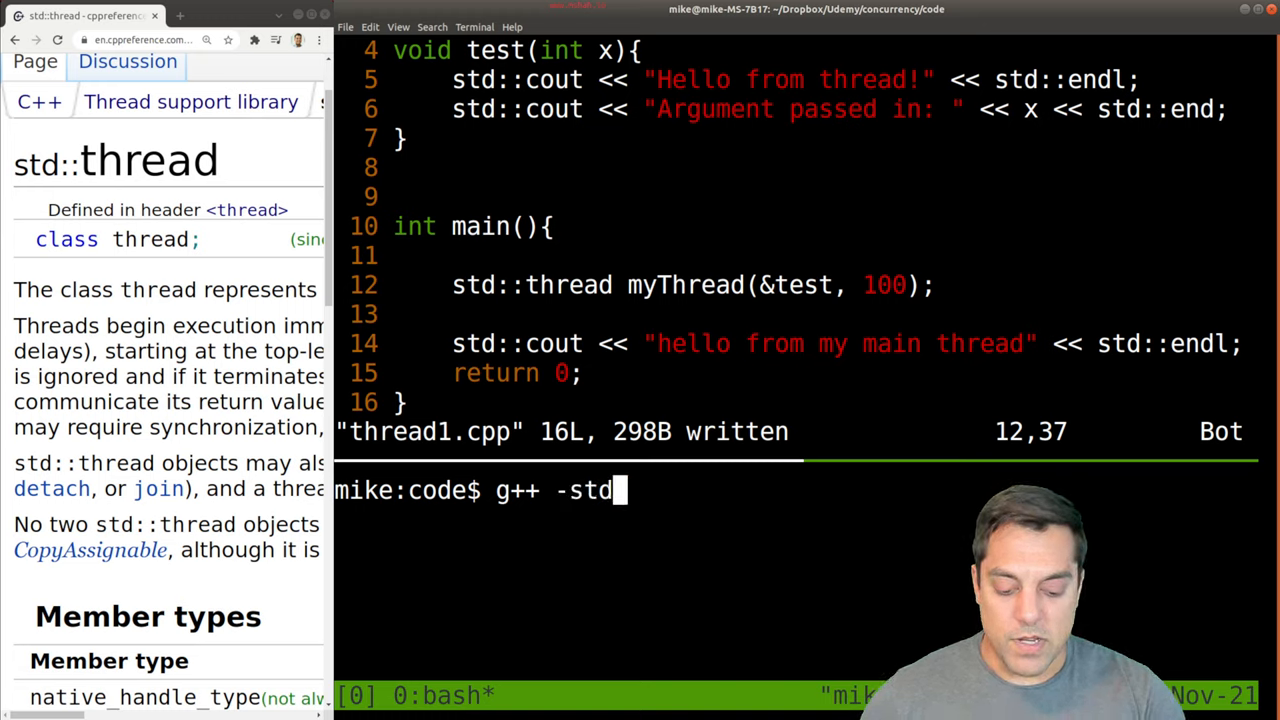
{"action": "type", "text": "=c++"}
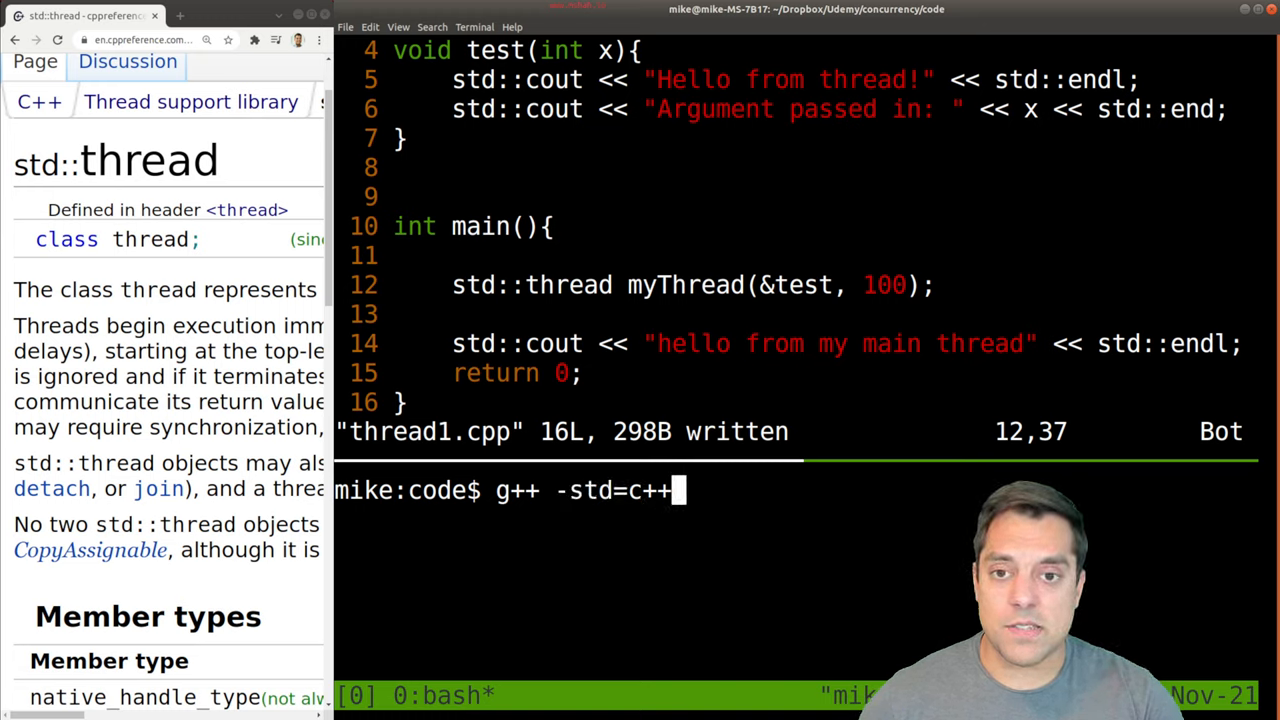
{"action": "type", "text": "17"}
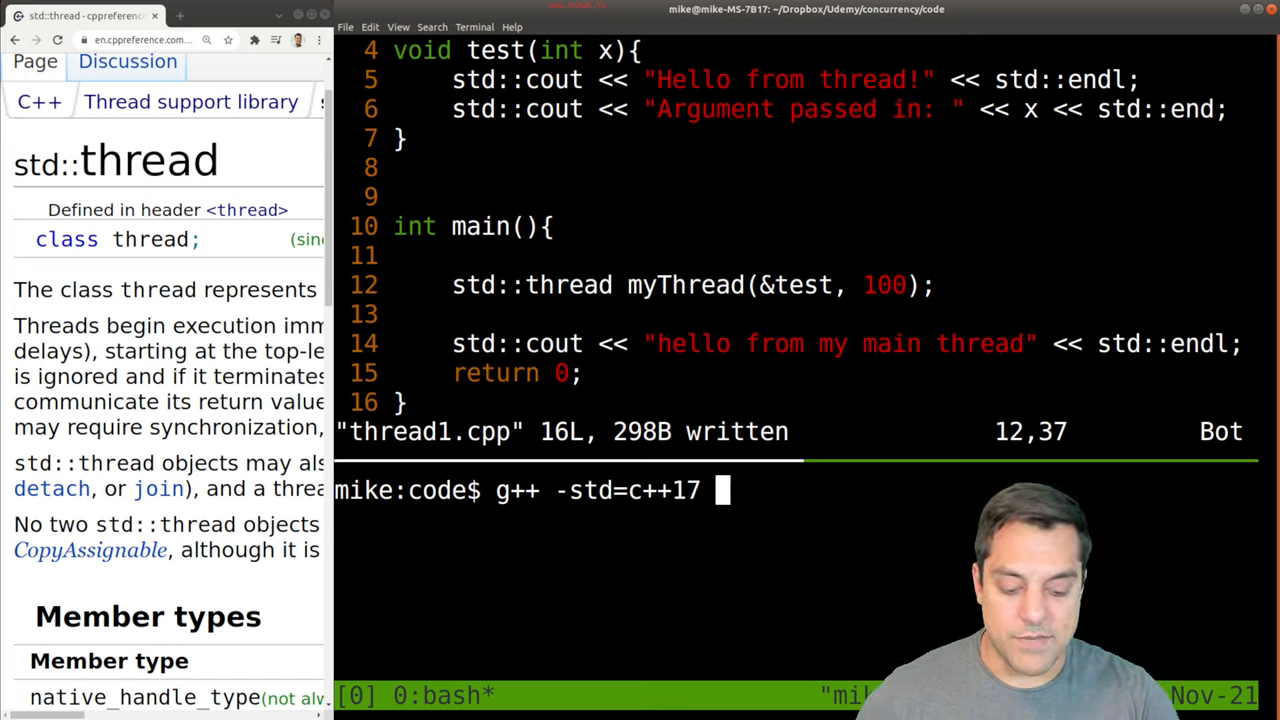
{"action": "type", "text": "th"}
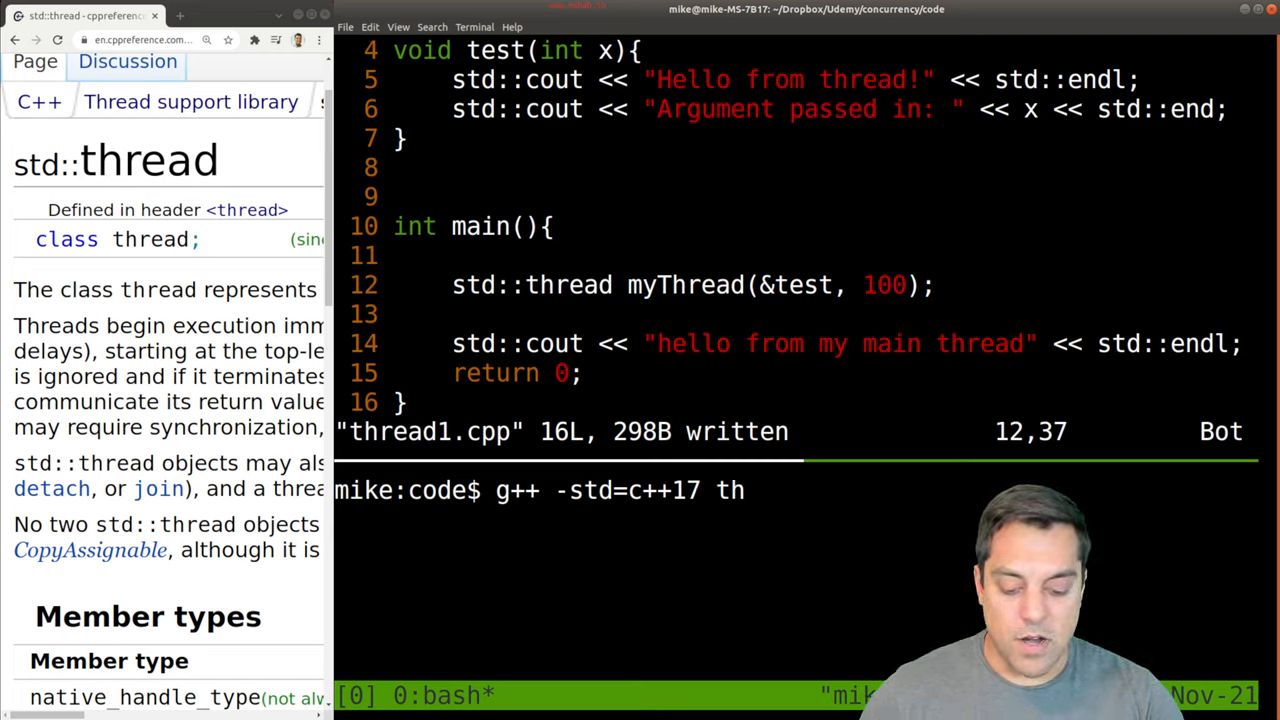
{"action": "type", "text": "read1.cpp"}
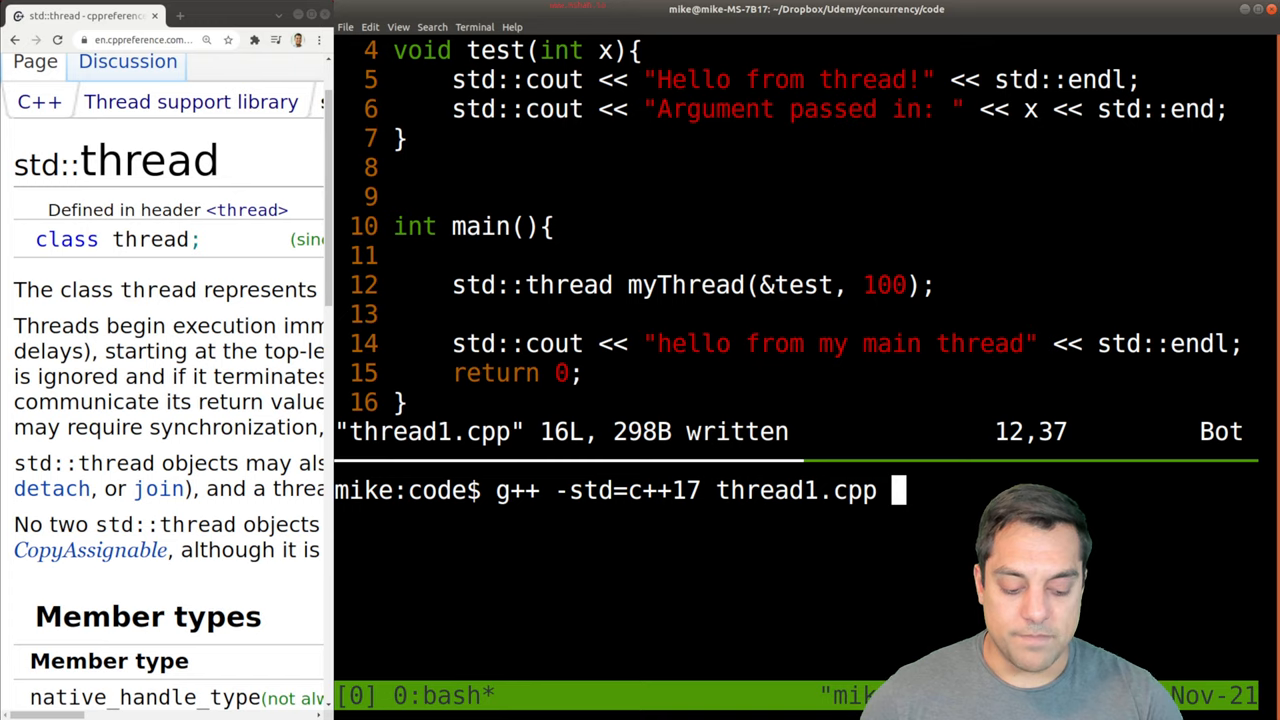
{"action": "type", "text": "-o prog -l"}
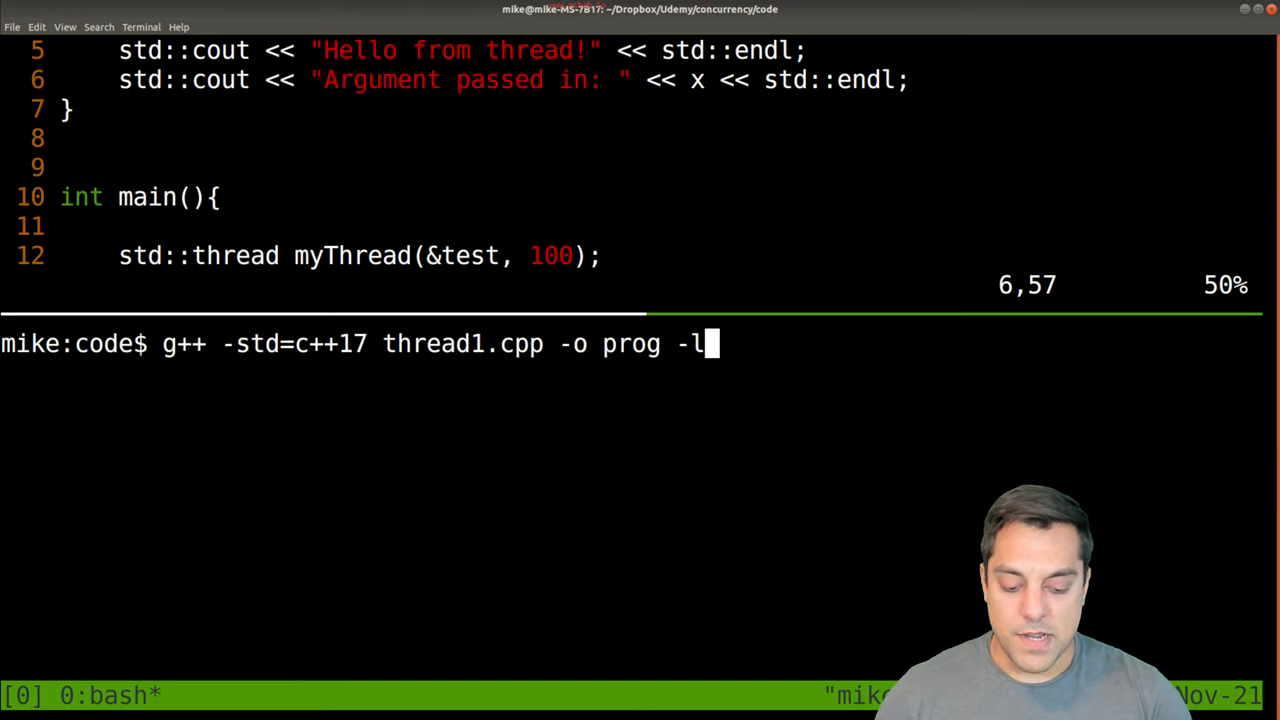
{"action": "type", "text": "pthread"}
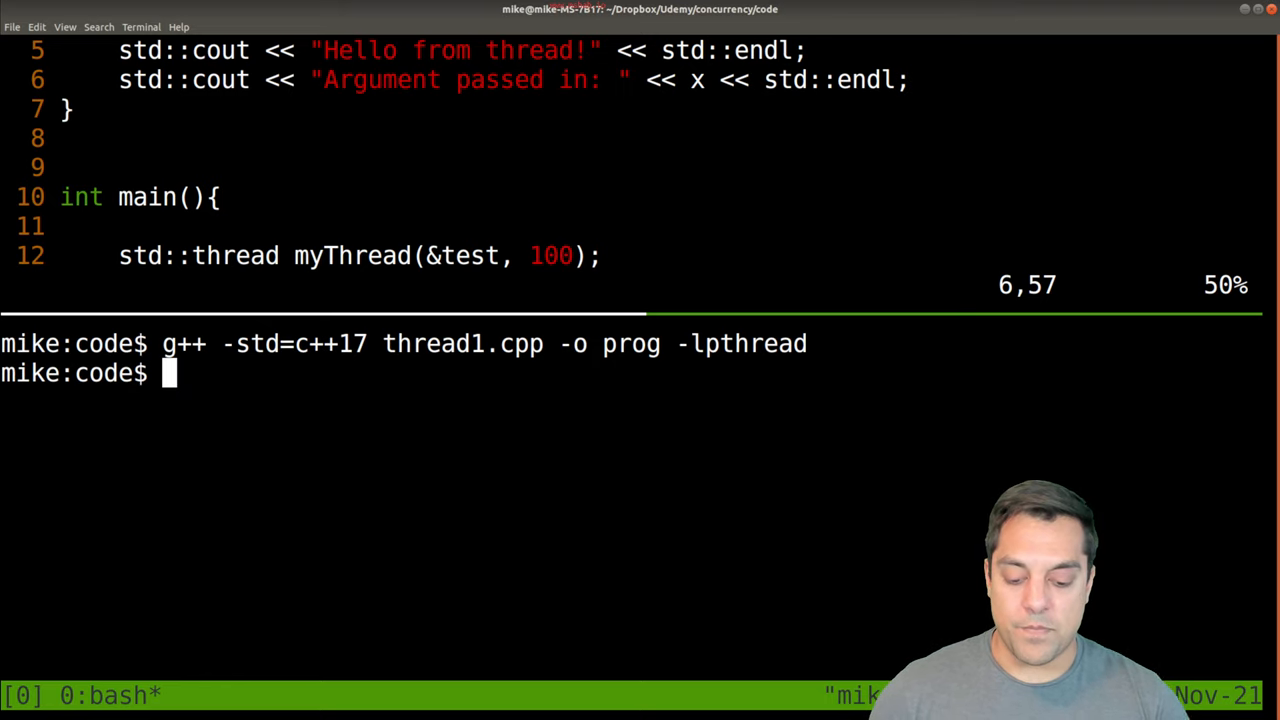
Step: Run ./prog, see it abort with 'terminate called without an active exception', and return to Vim
{"action": "type", "text": "./prog"}
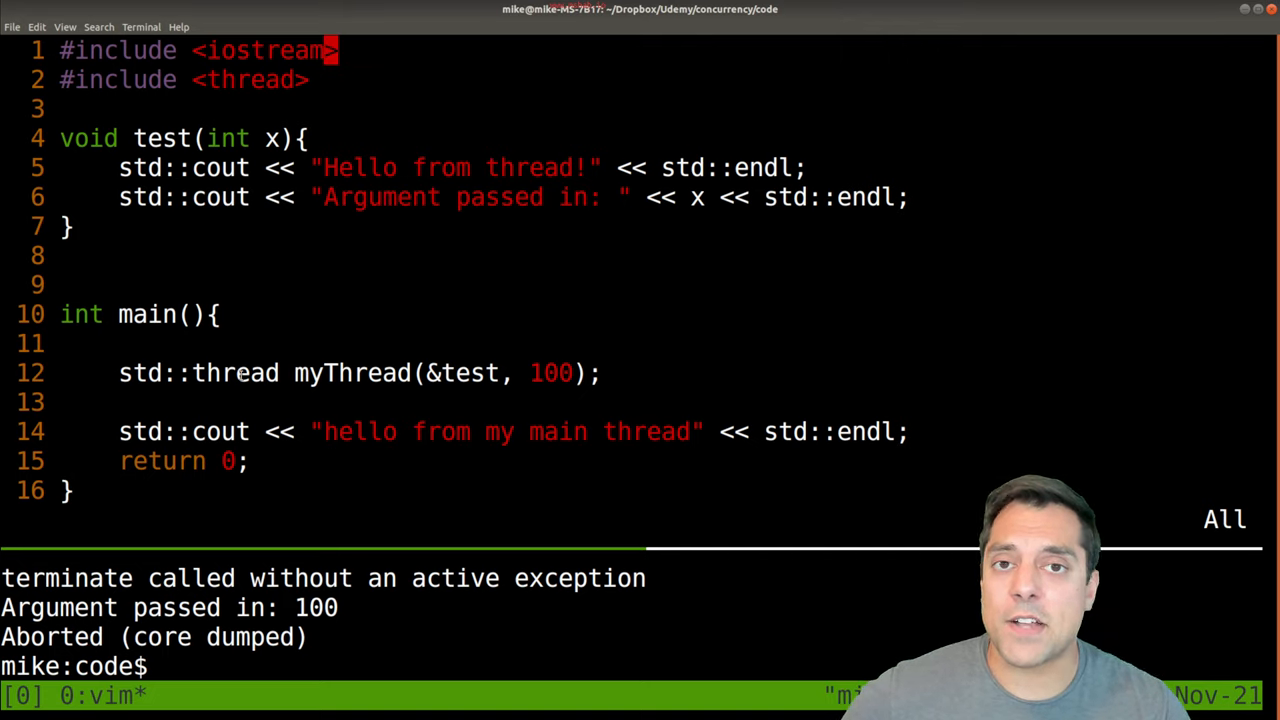
{"action": "double_click", "coordinate": [350, 372]}
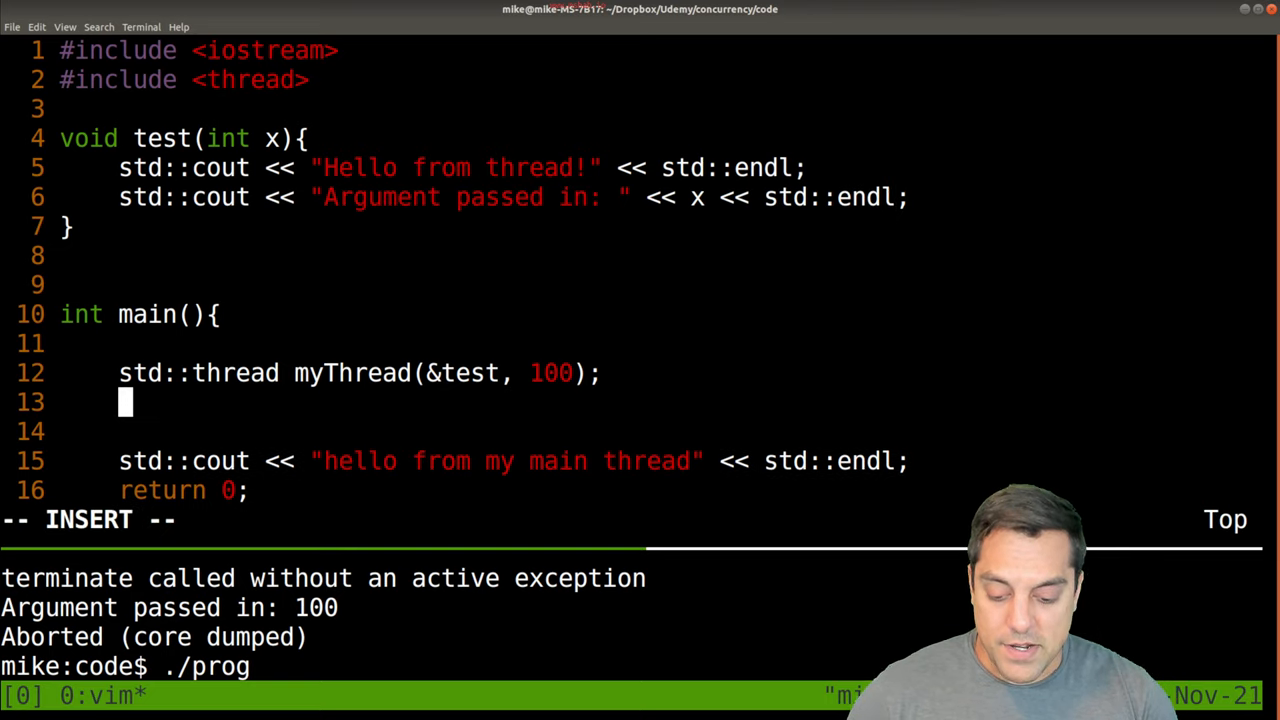
Step: Add myThread.join(); on line 13, rebuild and run ./prog so it prints both lines without aborting
{"action": "type", "text": "myThread.join();"}
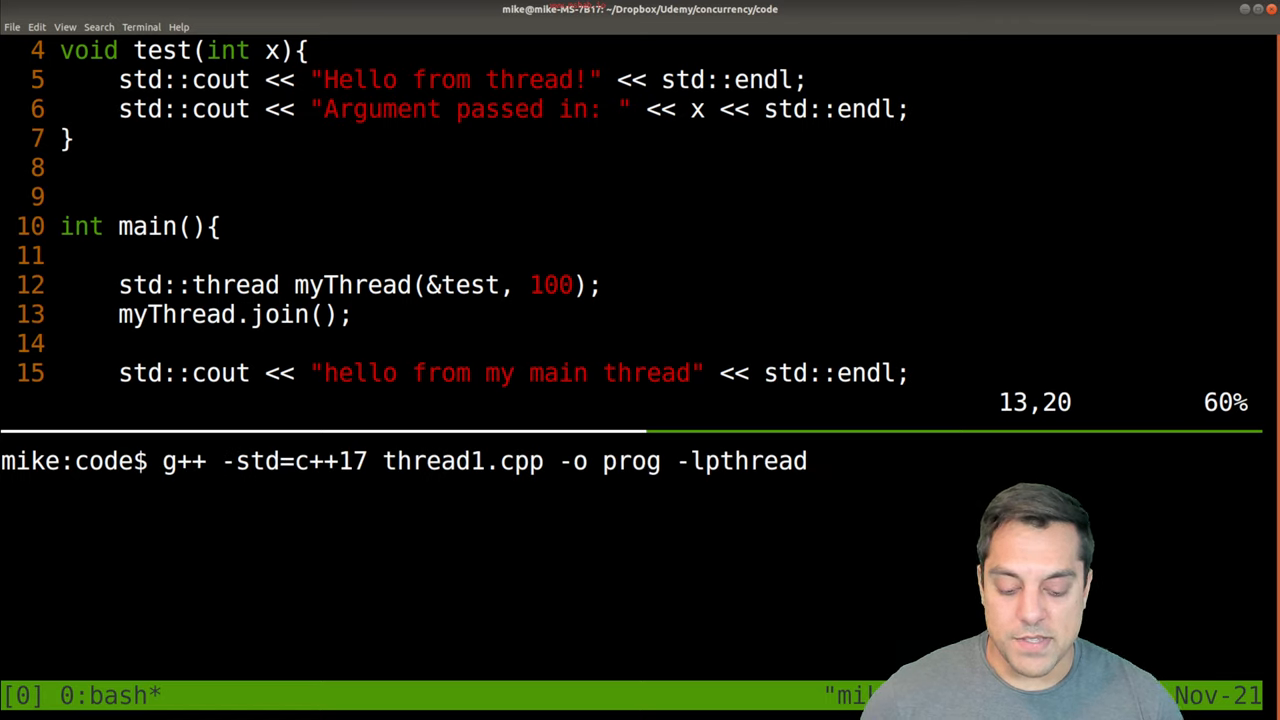
{"action": "type", "text": "./prog"}
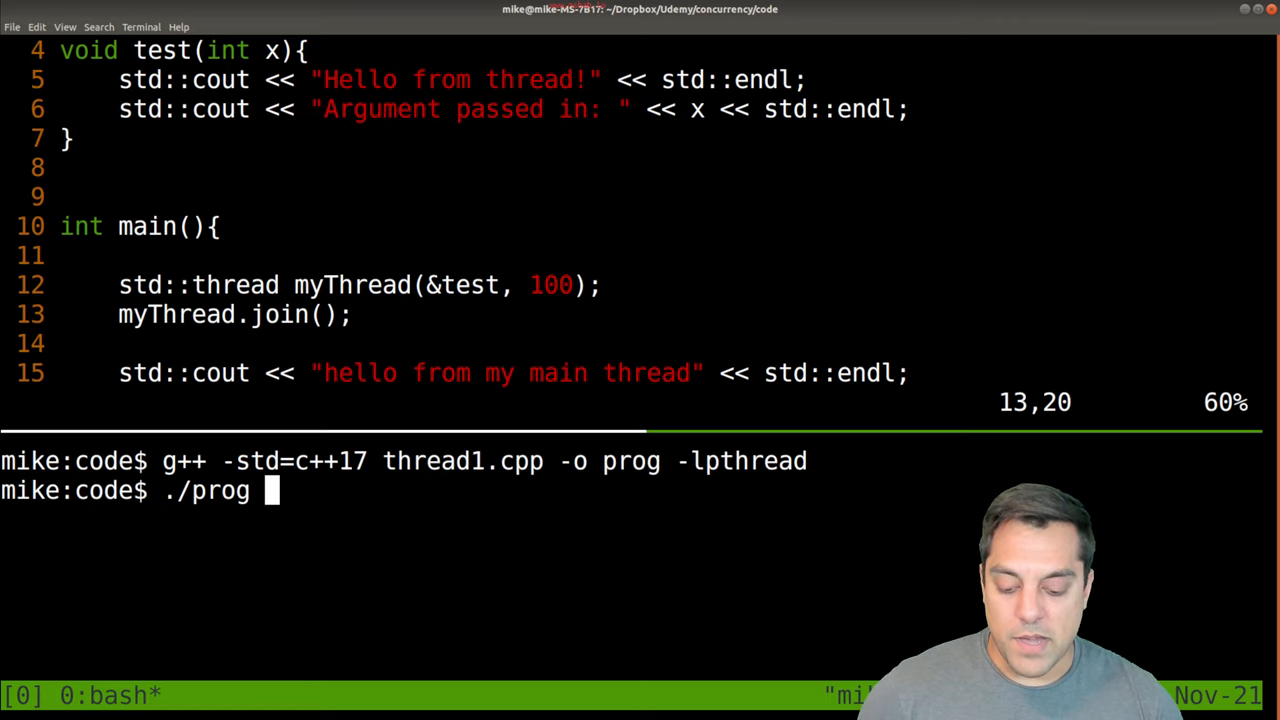
{"action": "key", "text": "Return"}
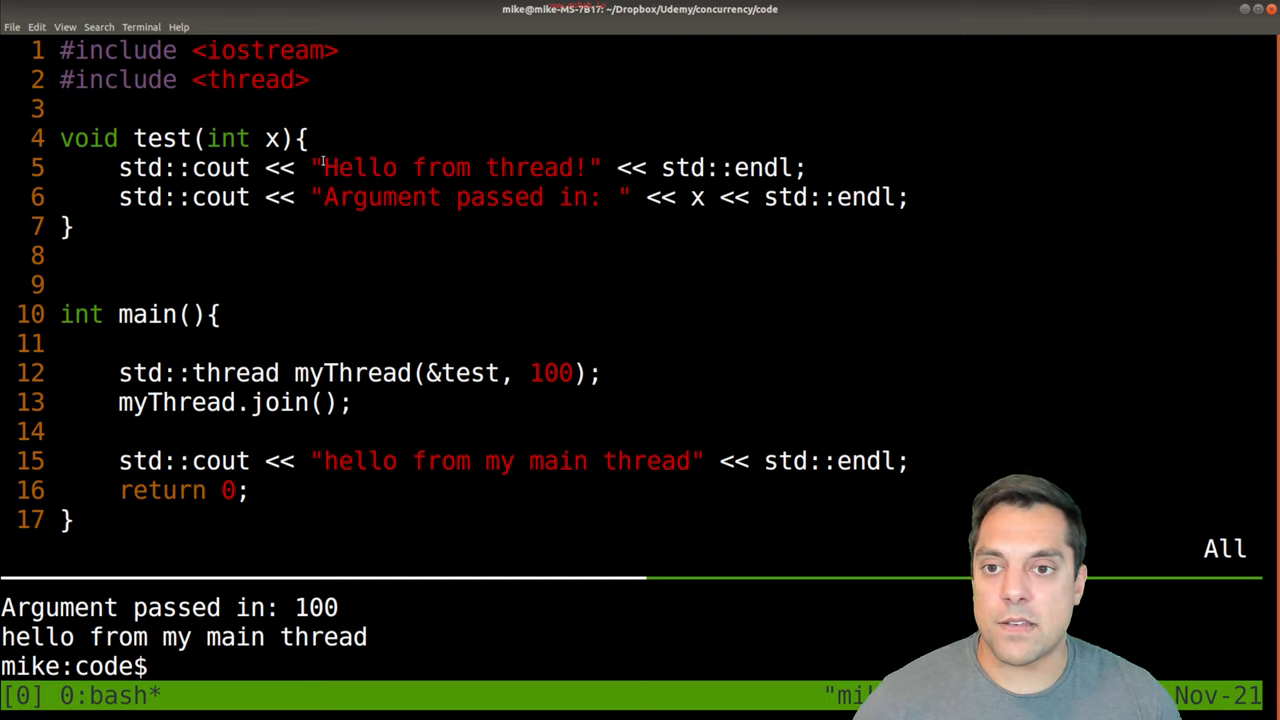
{"action": "left_click_drag", "start_coordinate": [336, 198], "coordinate": [680, 198]}
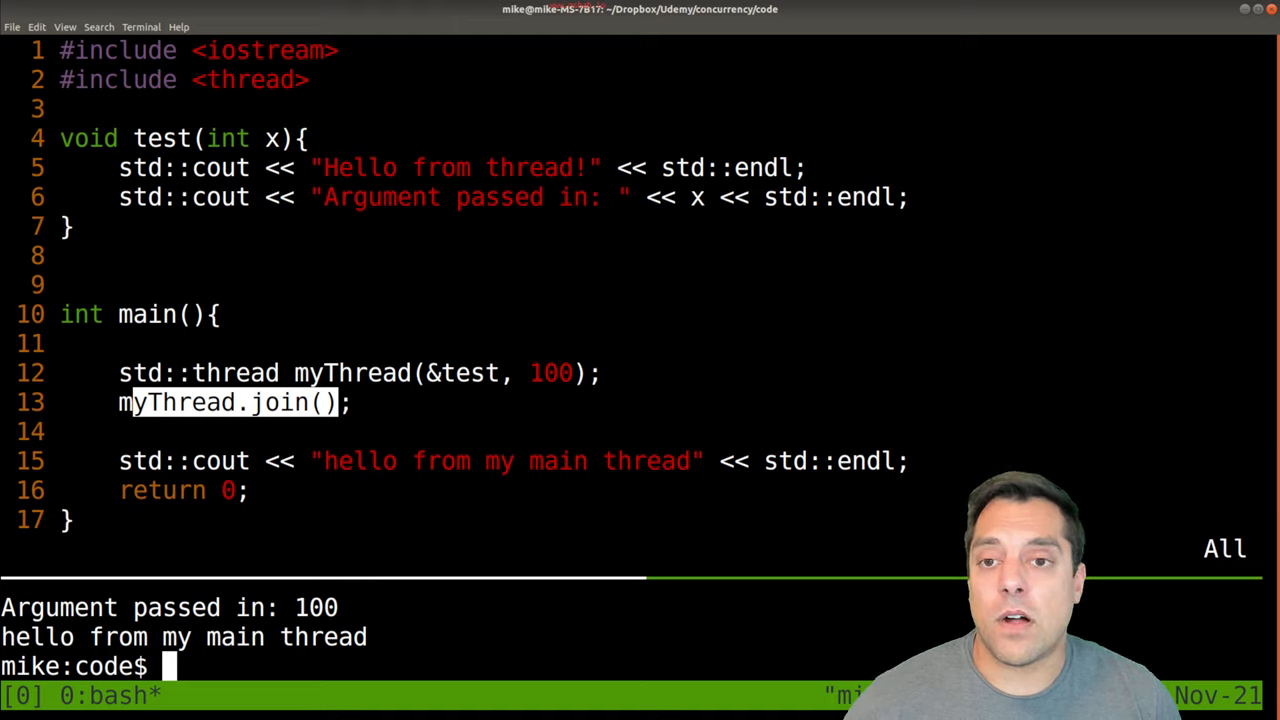
{"action": "left_click", "coordinate": [230, 402]}
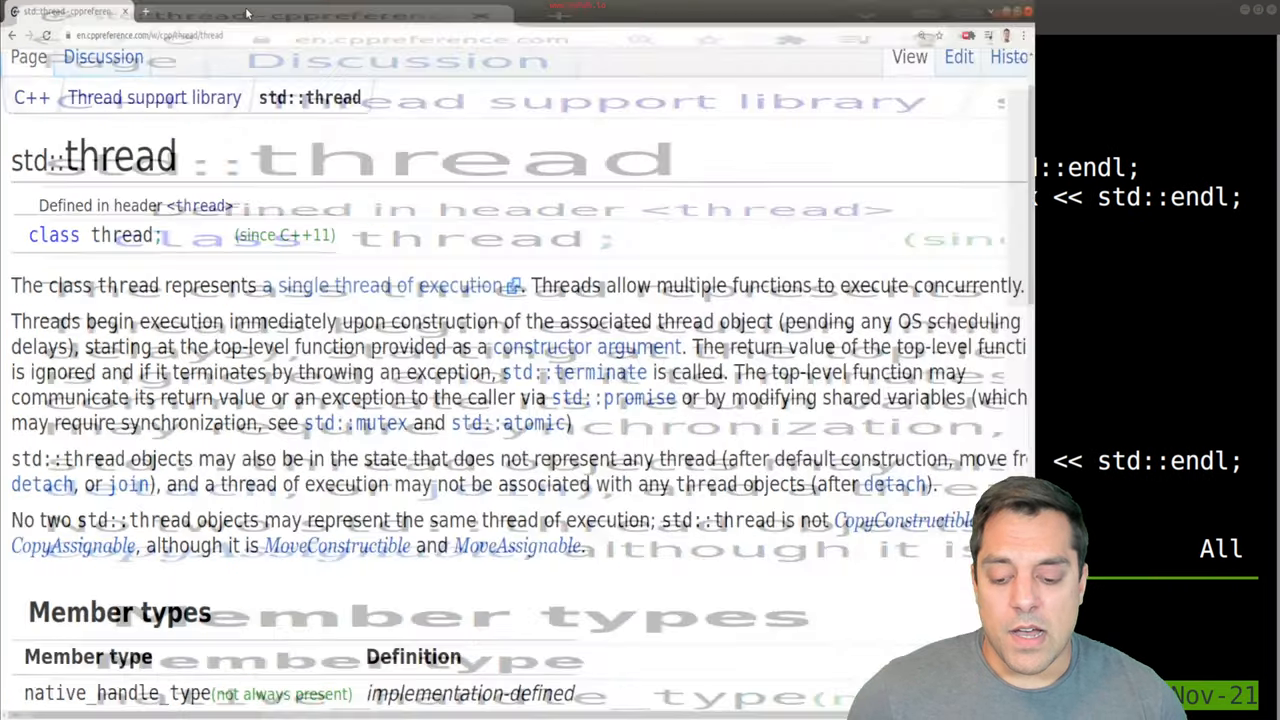
Step: Open the std::thread::join page and highlight its statement that join blocks until the thread finishes
{"action": "scroll", "scroll_direction": "down", "scroll_amount": 3}
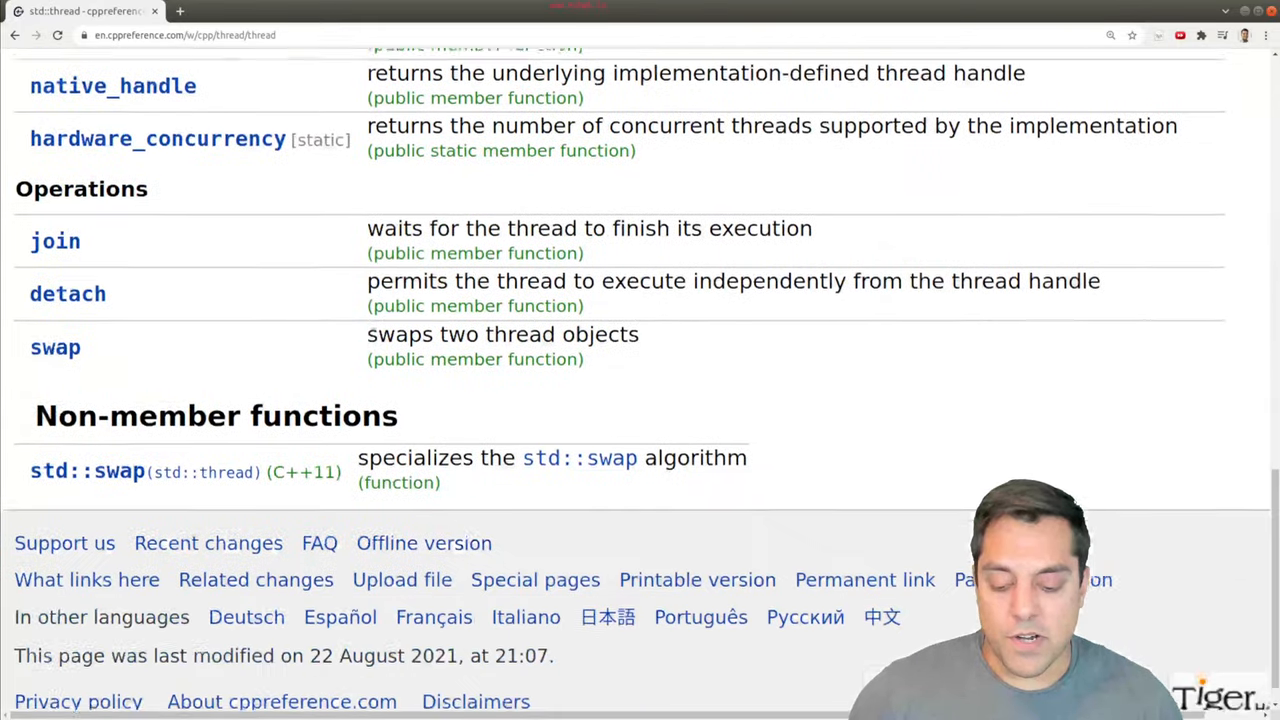
{"action": "left_click", "coordinate": [56, 240]}
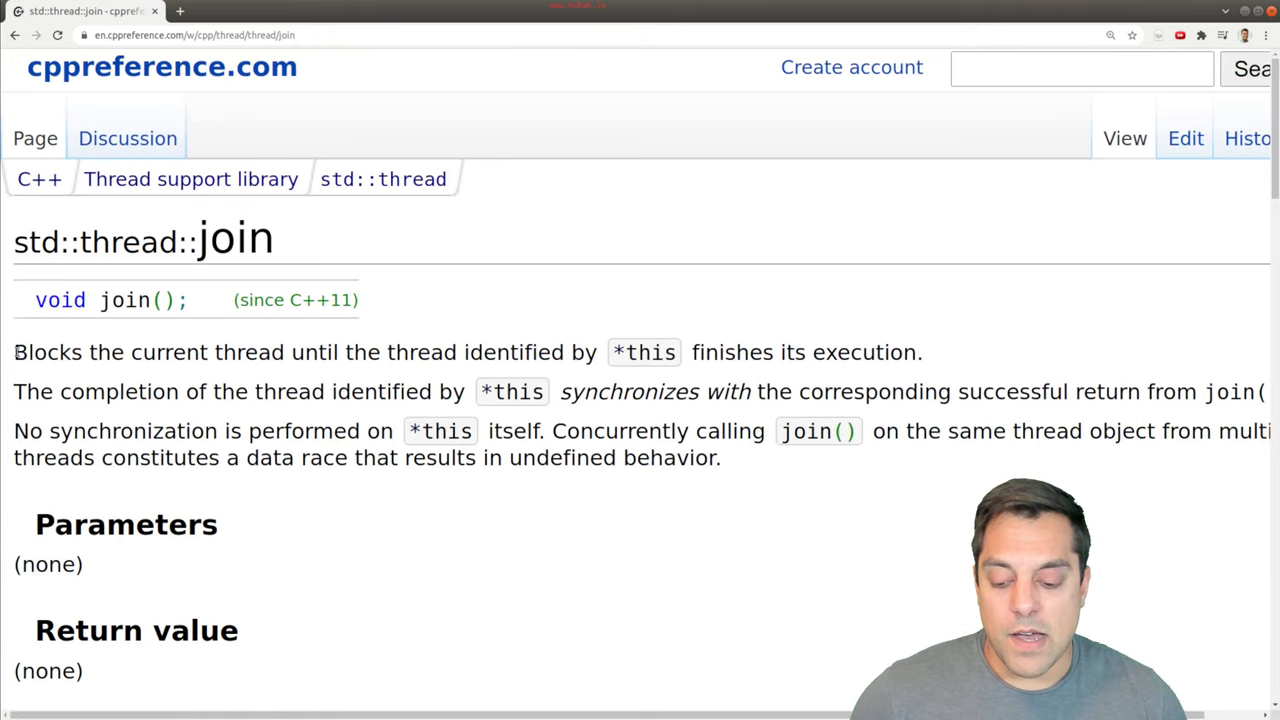
{"action": "left_click_drag", "start_coordinate": [14, 352], "coordinate": [268, 352]}
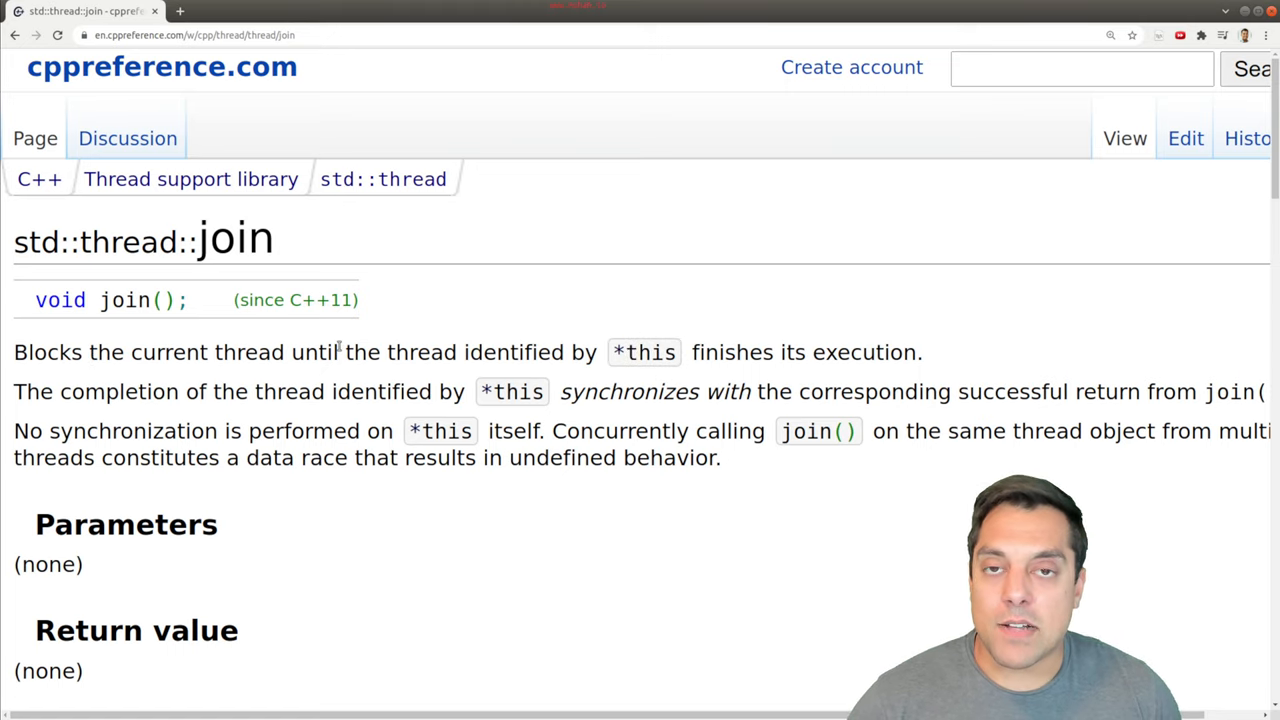
{"action": "mouse_move", "coordinate": [364, 300]}
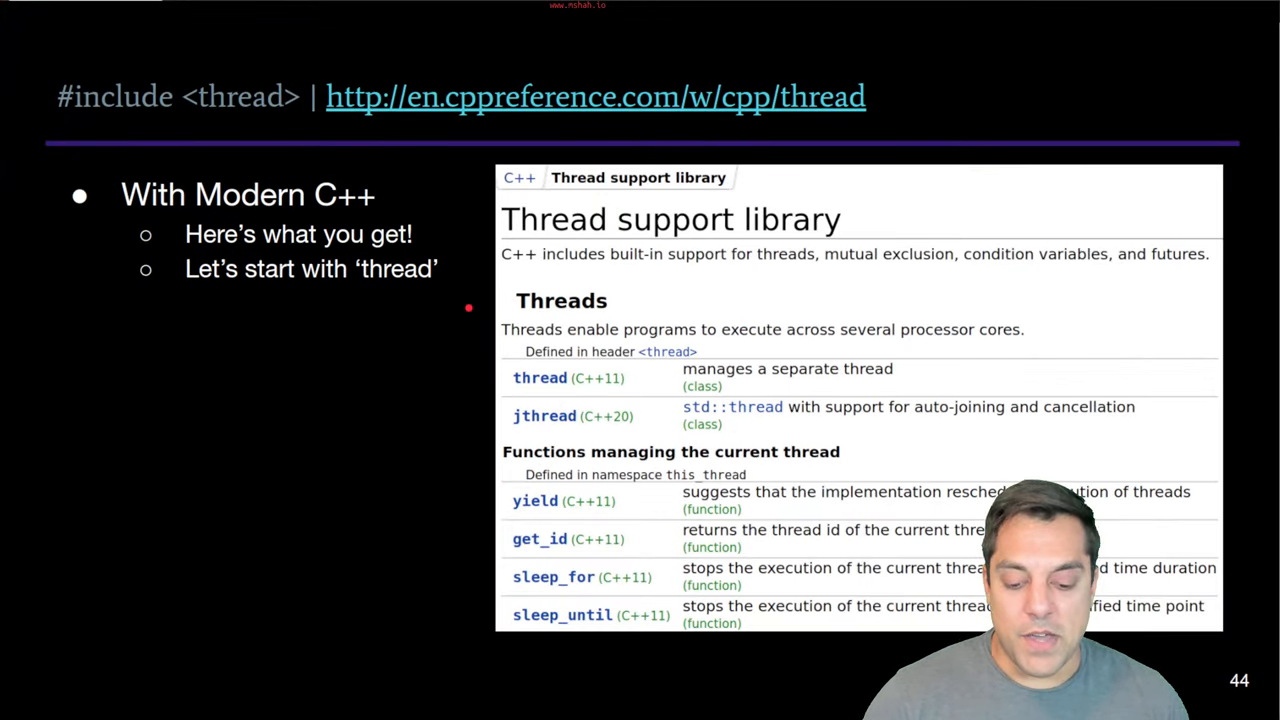
Step: Advance through the launch example and compile/run slides to "Visual execution of 'Hello Thread' (1/13)"
{"action": "key", "text": "Right"}
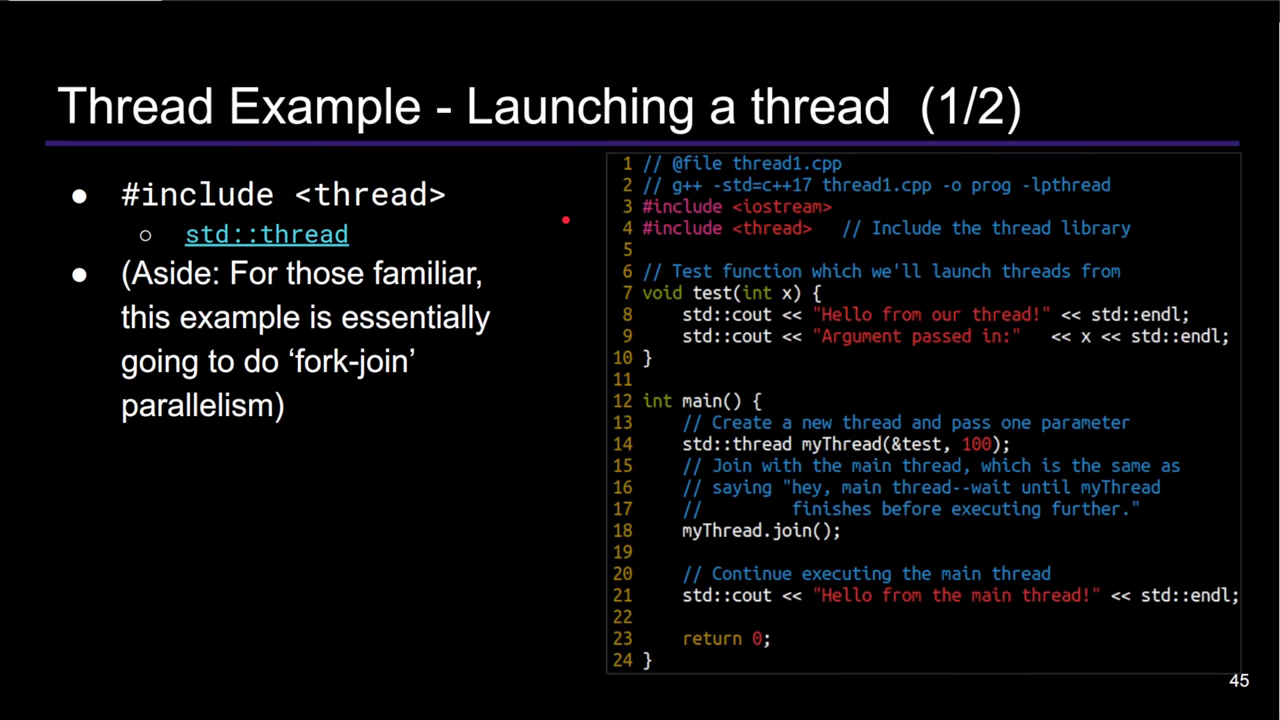
{"action": "mouse_move", "coordinate": [584, 240]}
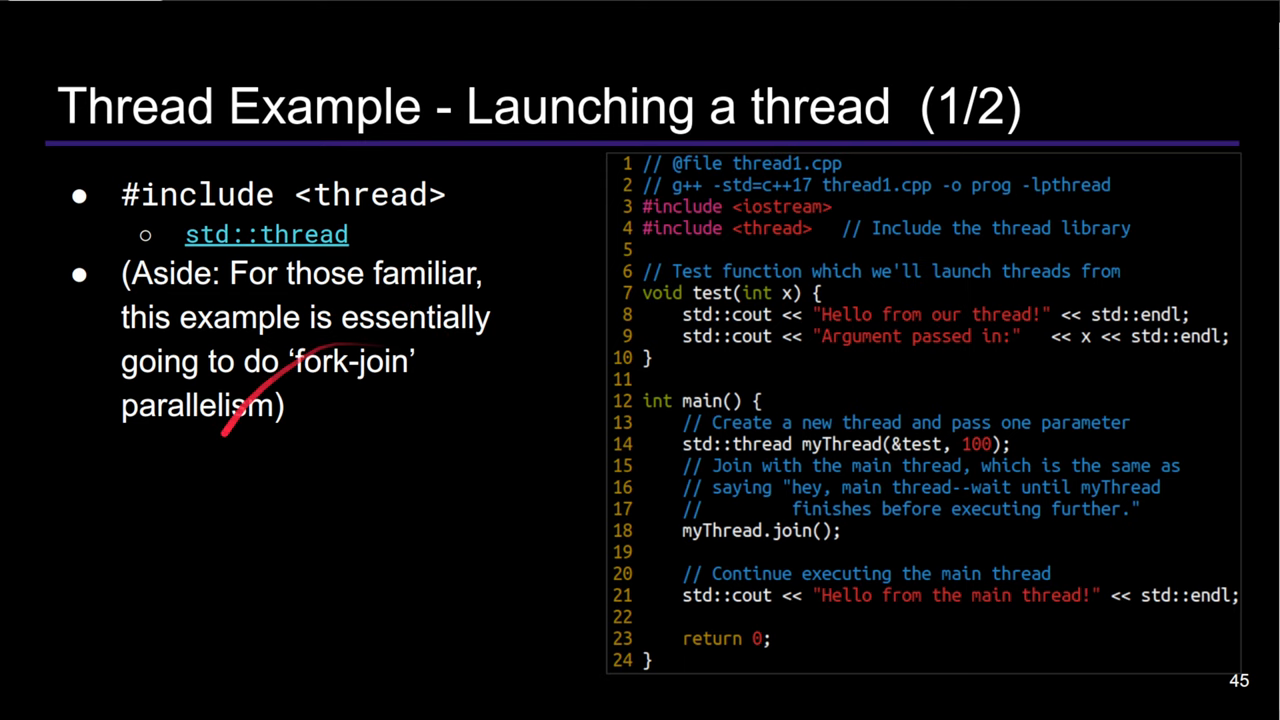
{"action": "key", "text": "right"}
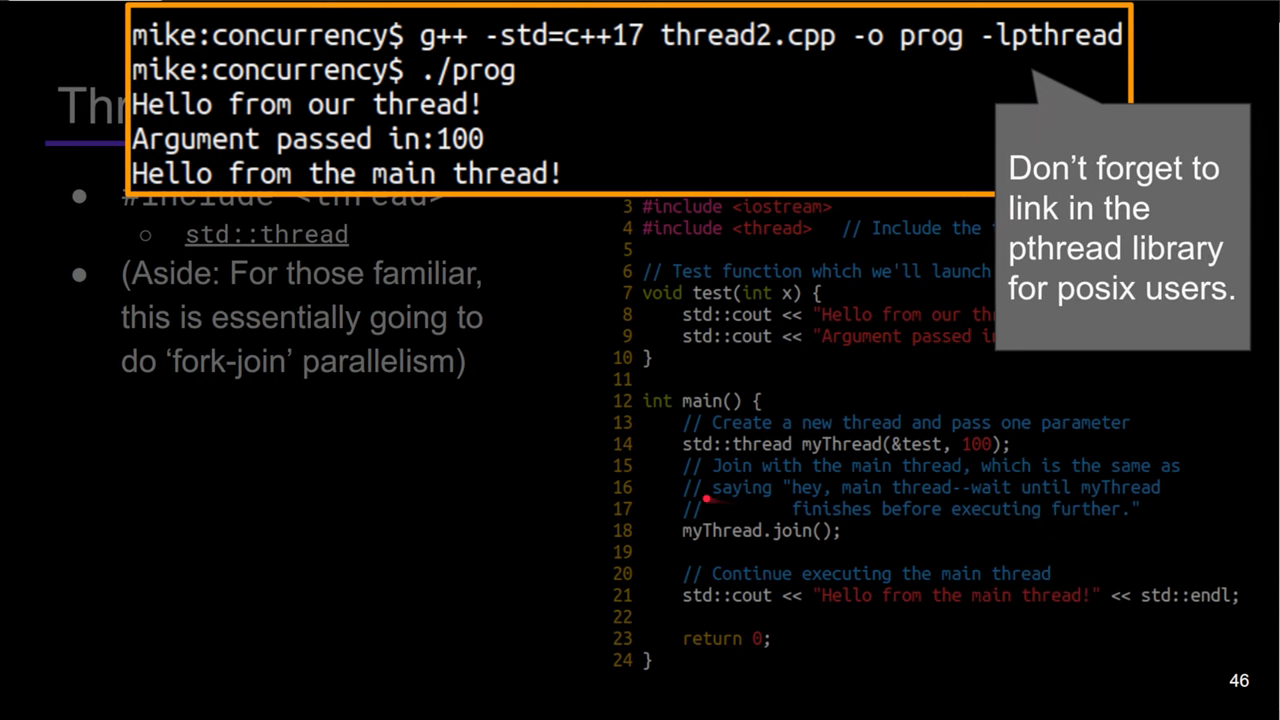
{"action": "key", "text": "Right"}
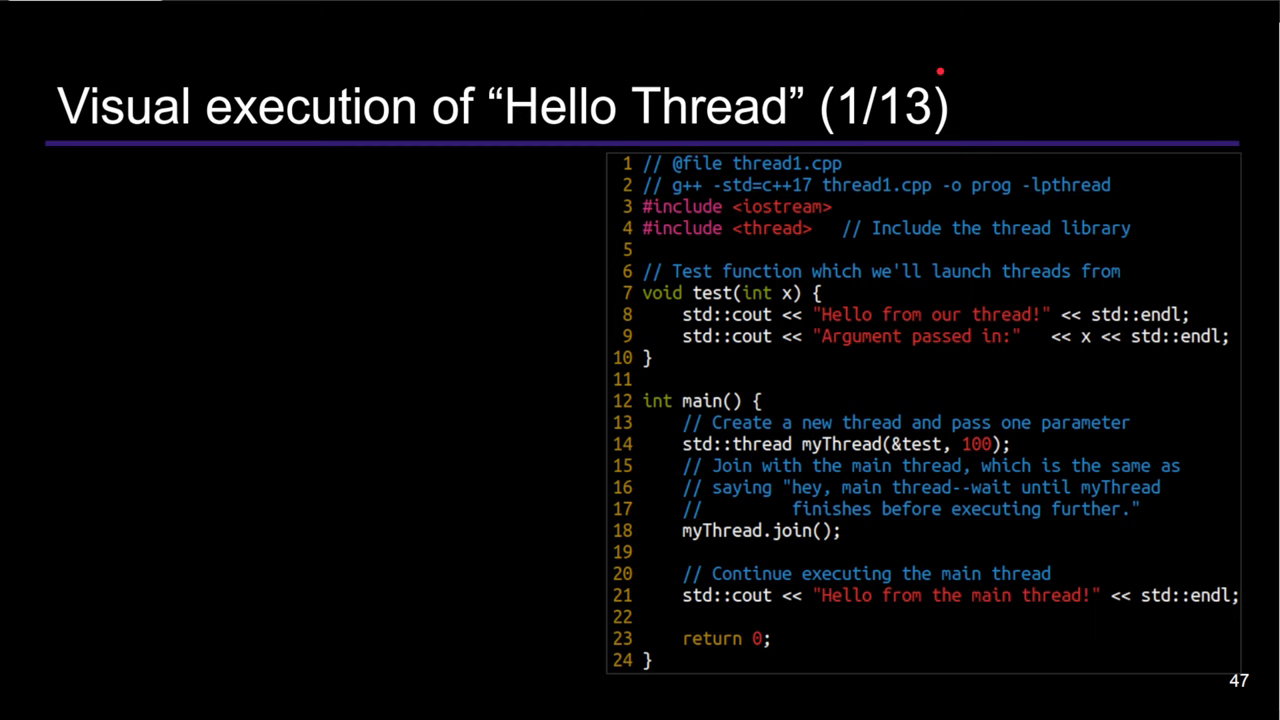
Step: Advance the Hello Thread walkthrough from main's single thread to step 10, where main waits on myThread.join()
{"action": "key", "text": "Right"}
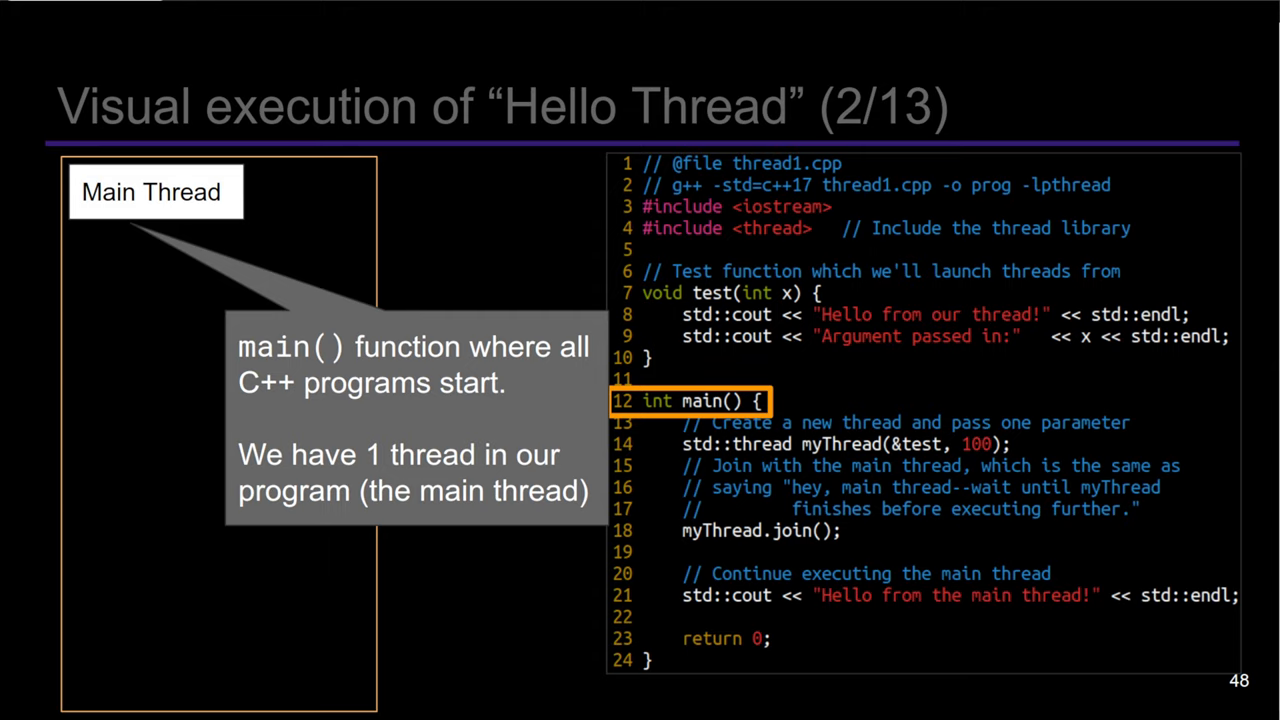
{"action": "key", "text": "Right"}
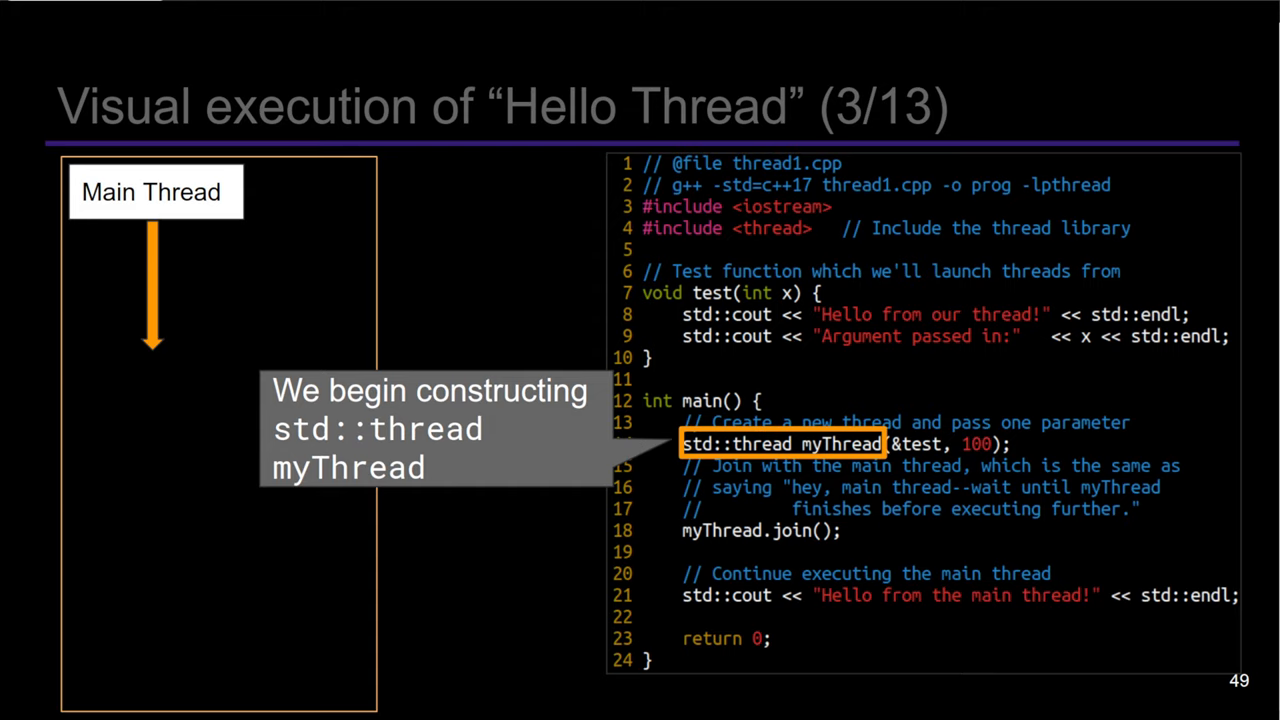
{"action": "key", "text": "Right"}
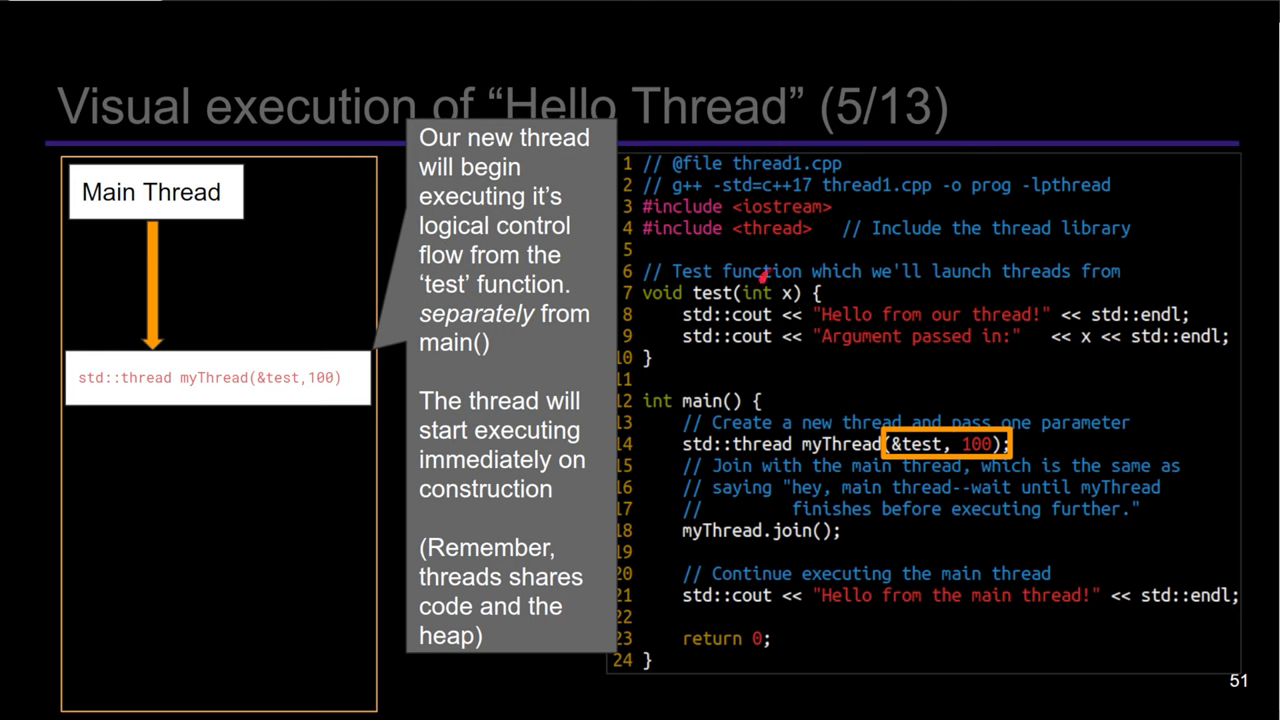
{"action": "mouse_move", "coordinate": [784, 368]}
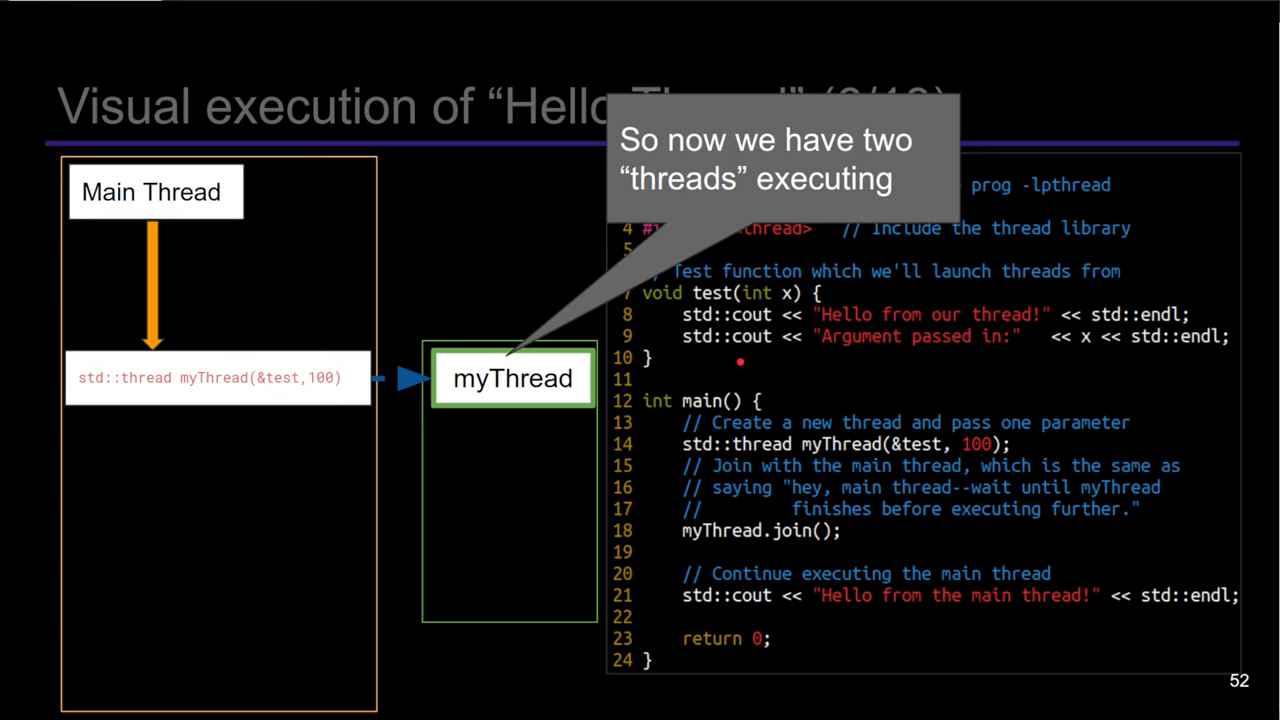
{"action": "key", "text": "right"}
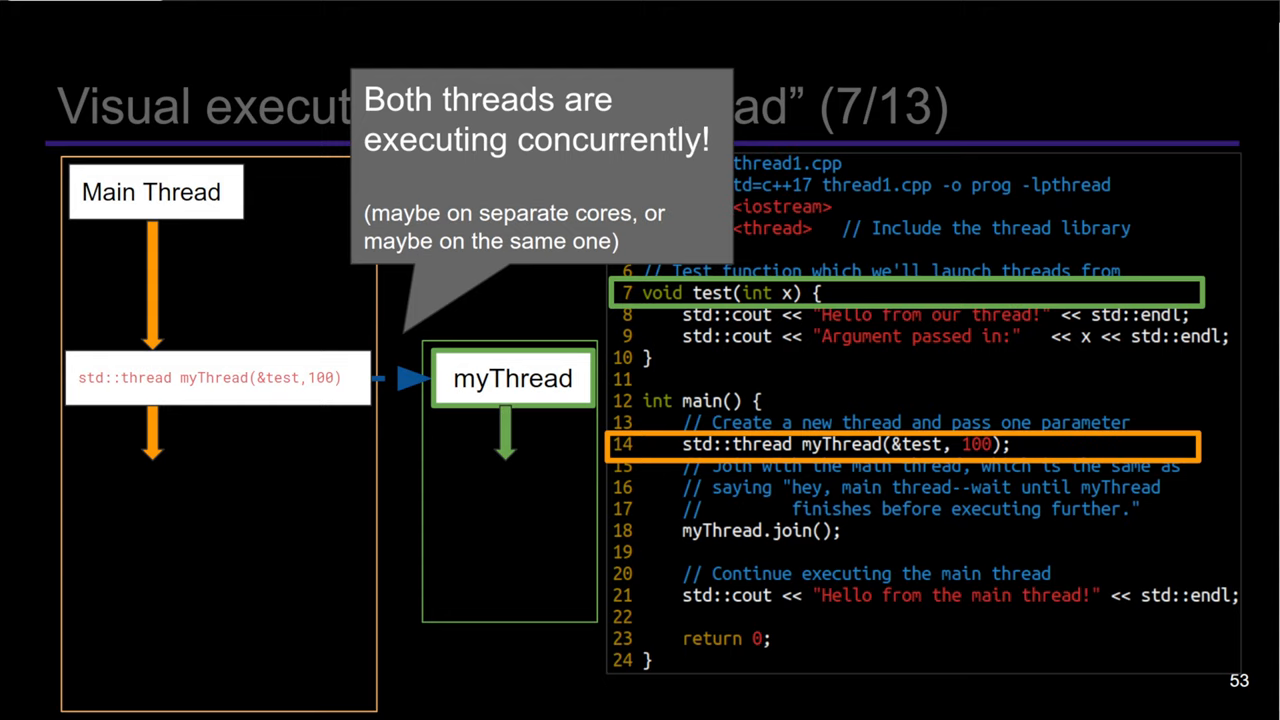
{"action": "key", "text": "Right"}
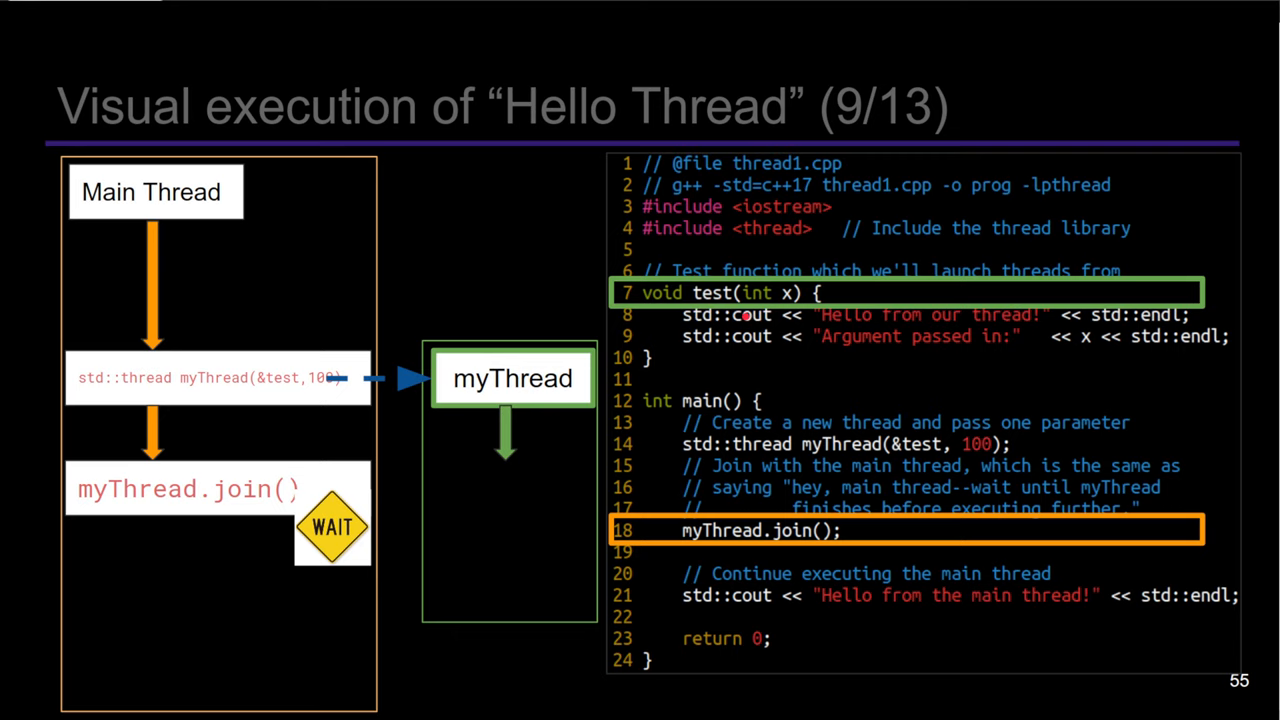
{"action": "key", "text": "Right"}
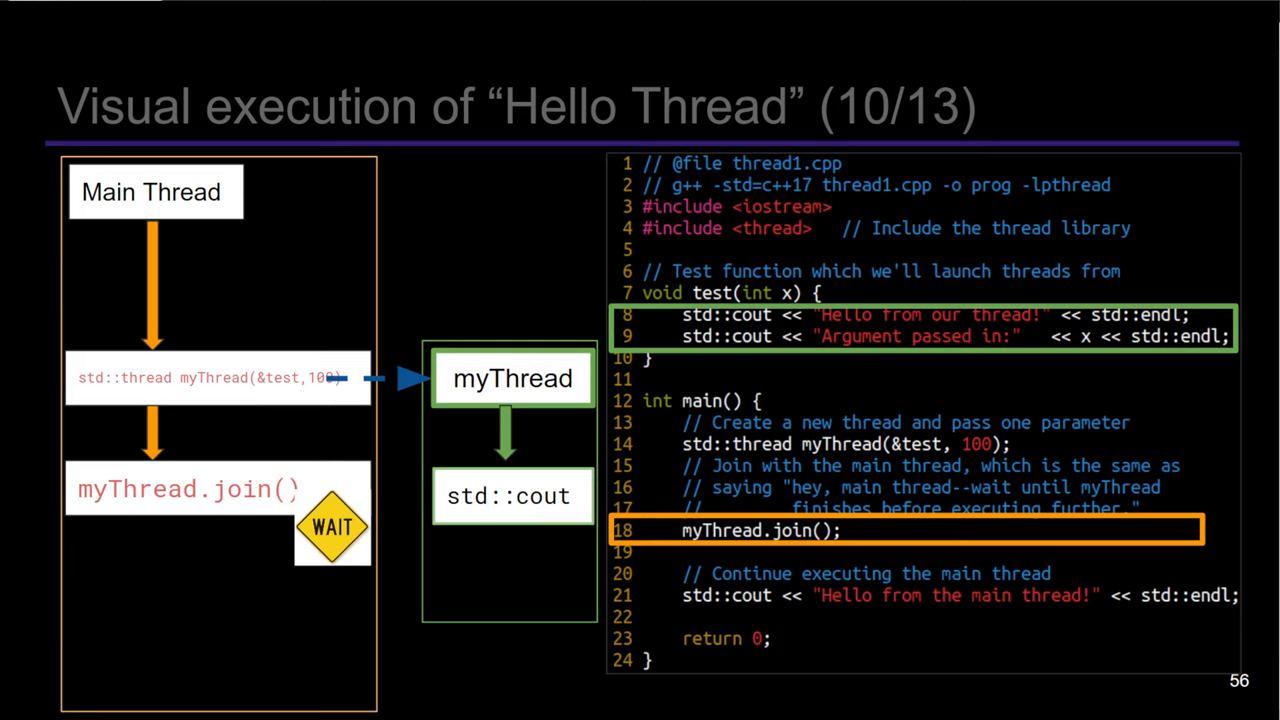